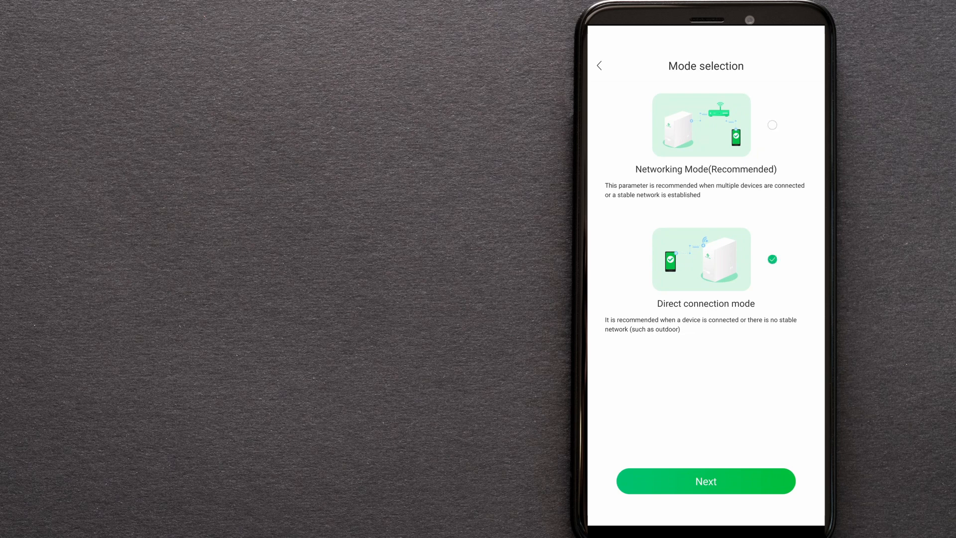
# - Put the cube in networking mode on BT_IoT_2 WiFi and continue to Add New Plant
pyautogui.click(772, 125)
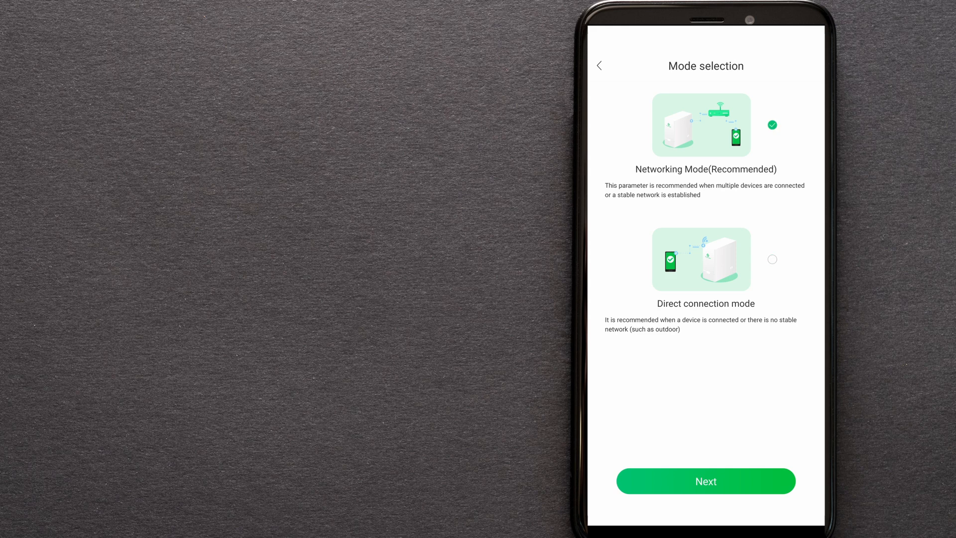
pyautogui.click(705, 481)
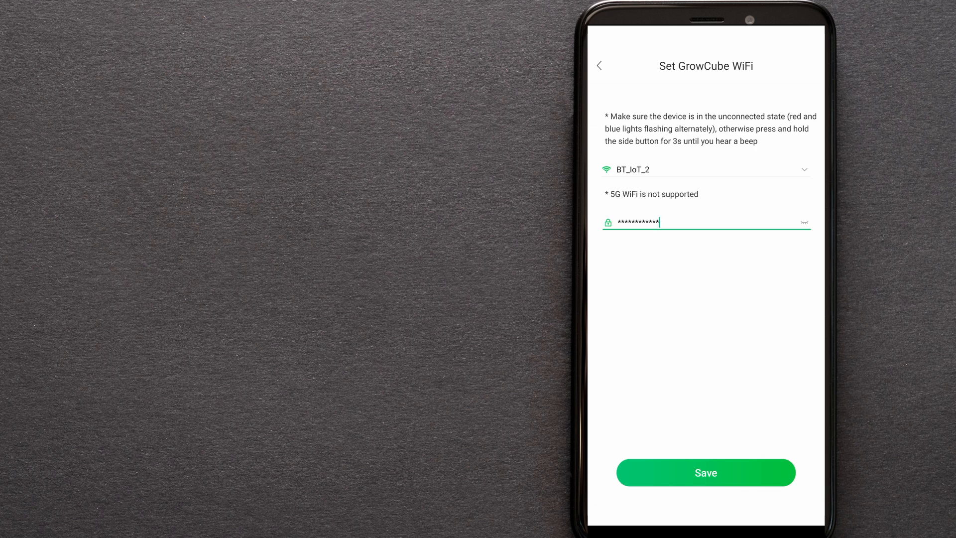
pyautogui.click(705, 472)
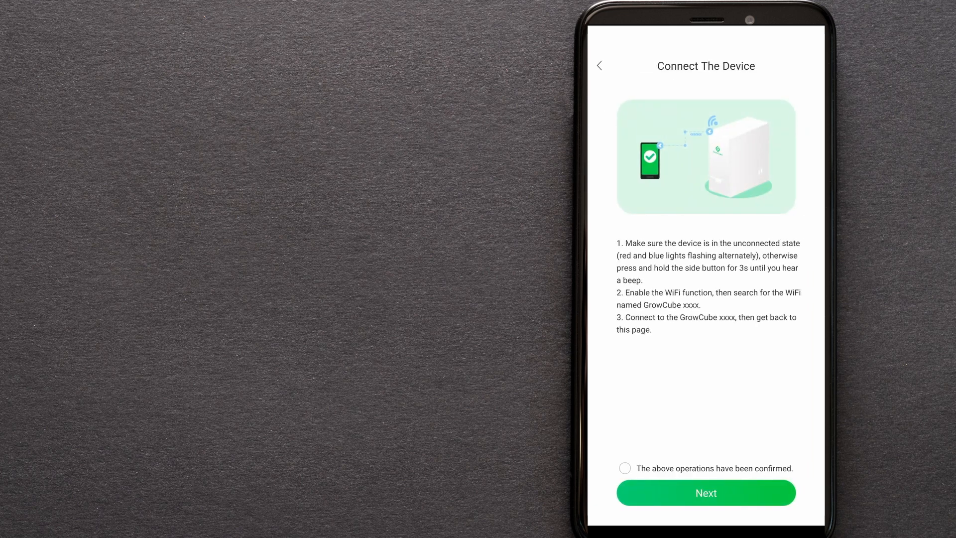
pyautogui.click(624, 467)
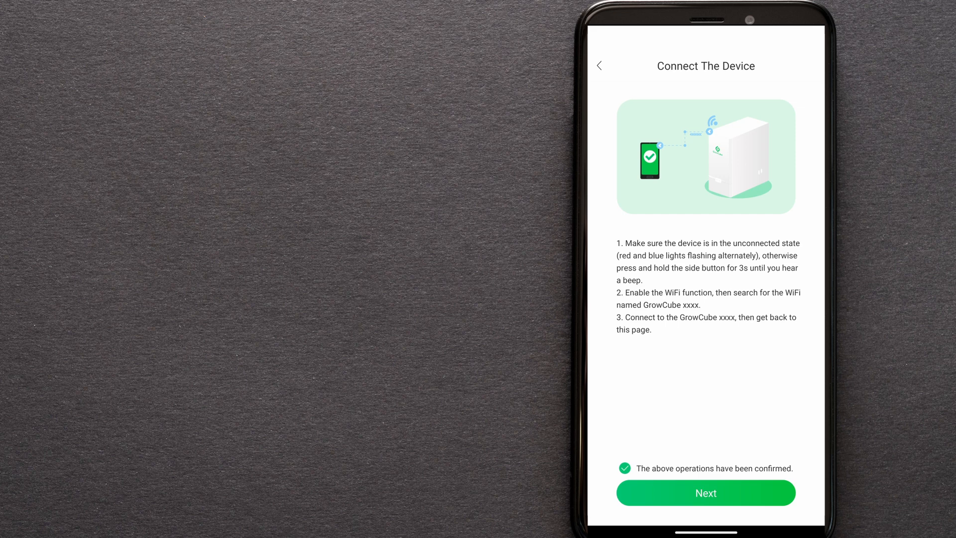
pyautogui.click(705, 493)
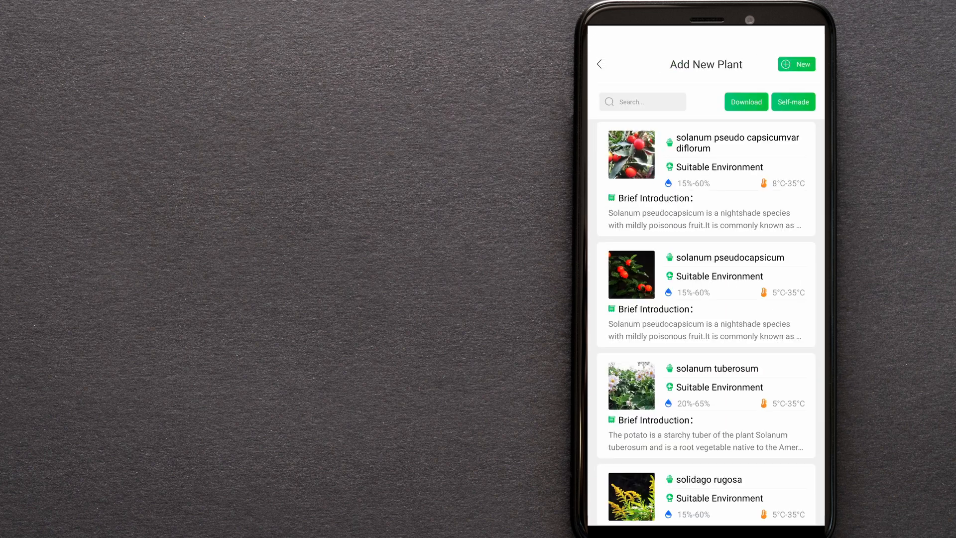
# - Search the plant list for 'mint' and then 'black', clearing each search afterwards
pyautogui.write('mint')
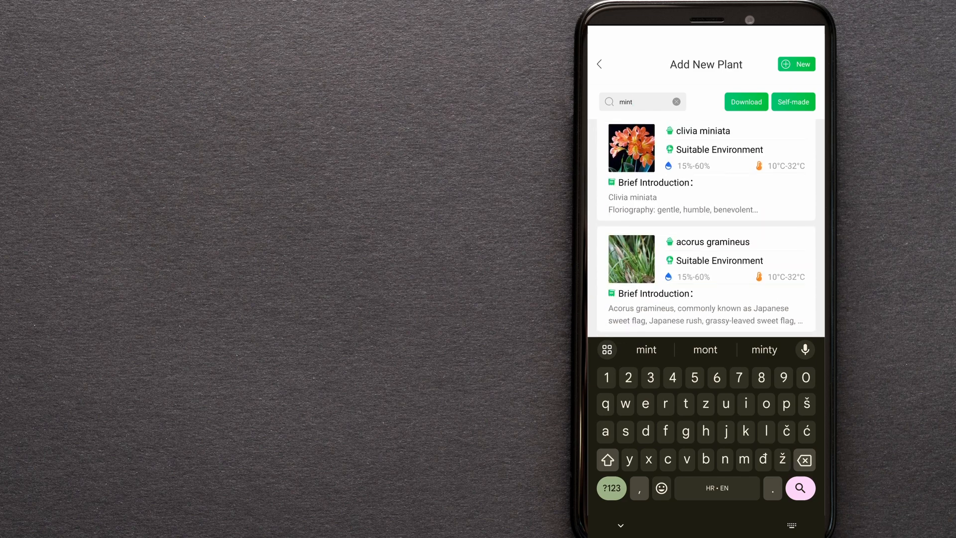
pyautogui.scroll(-3)
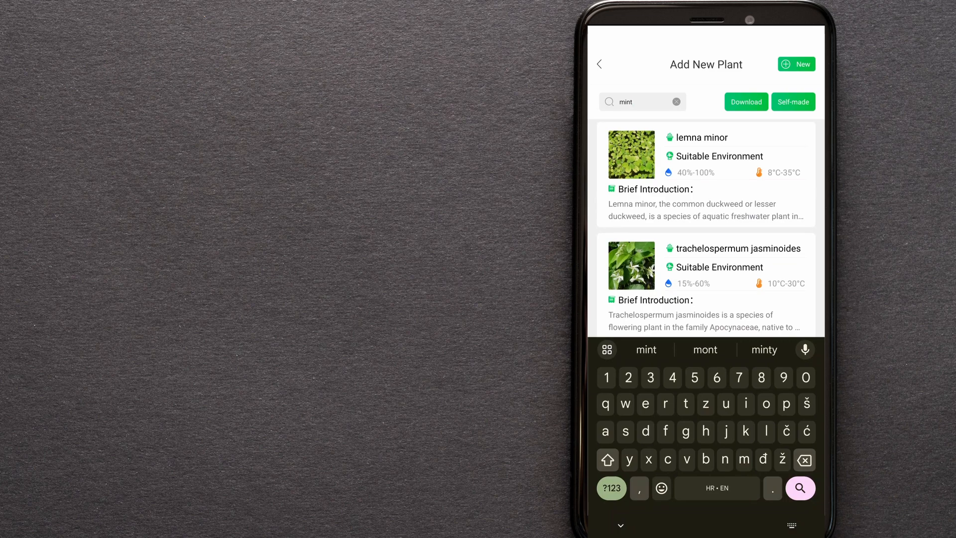
pyautogui.click(675, 102)
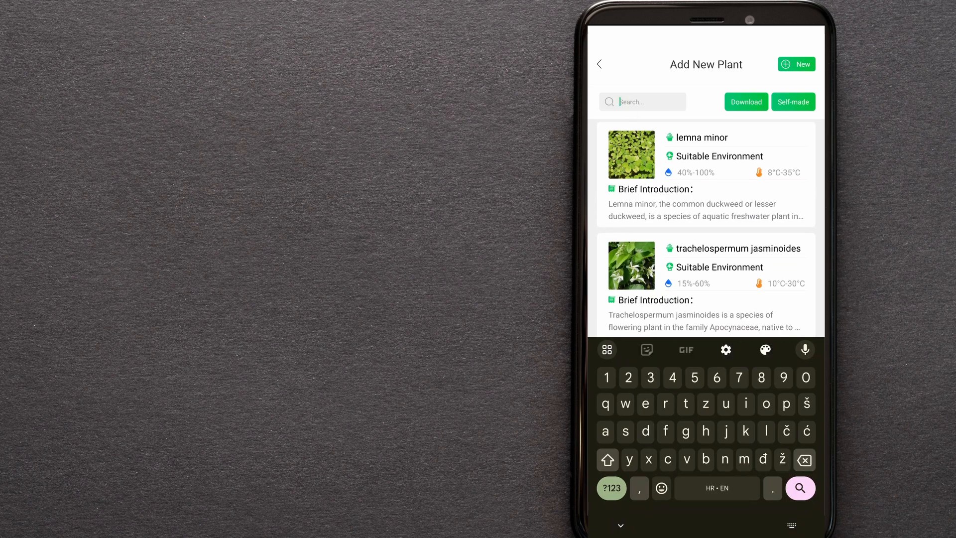
pyautogui.write('black mi')
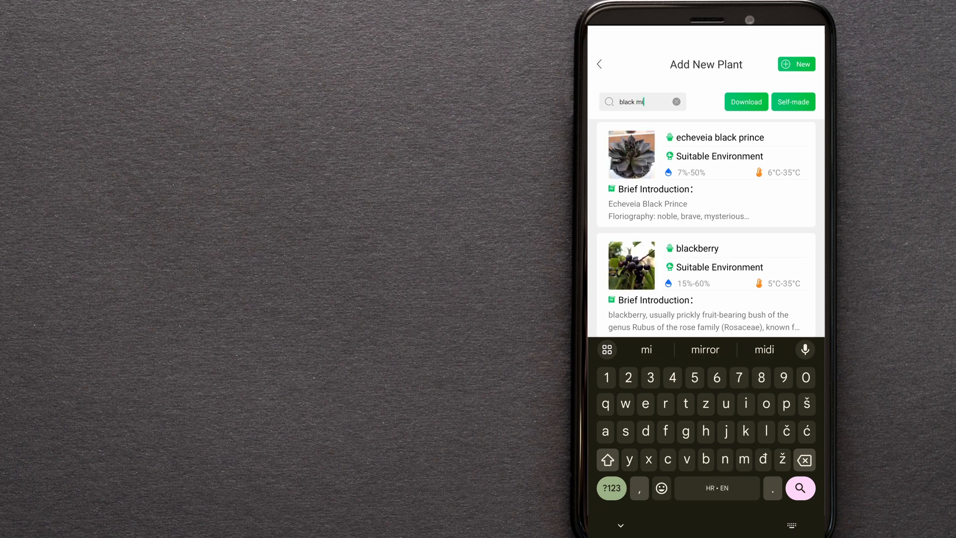
pyautogui.write('t')
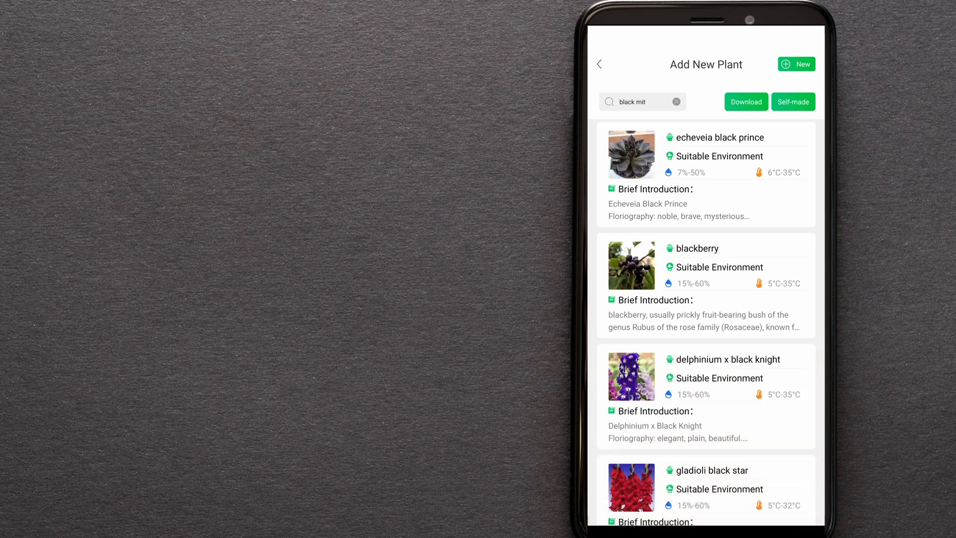
pyautogui.scroll(-3)
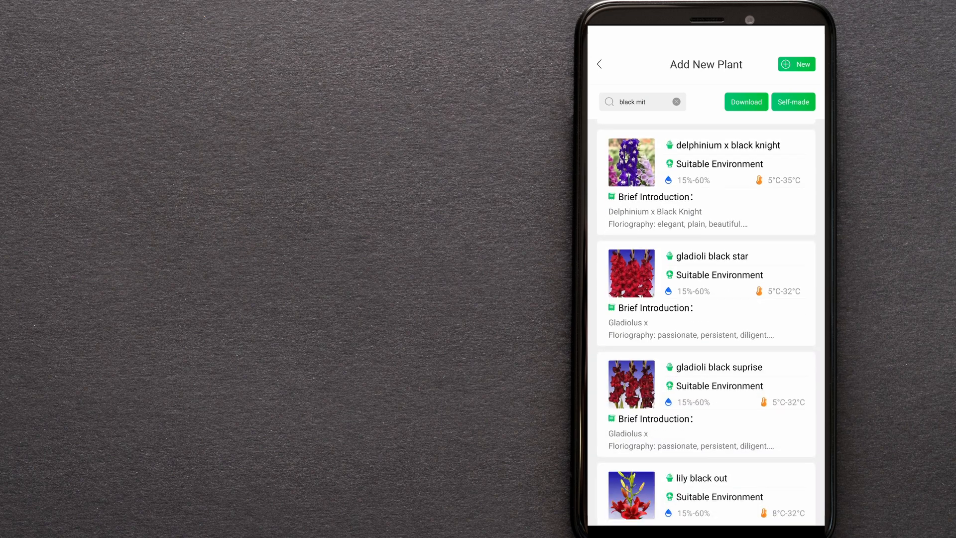
pyautogui.click(675, 102)
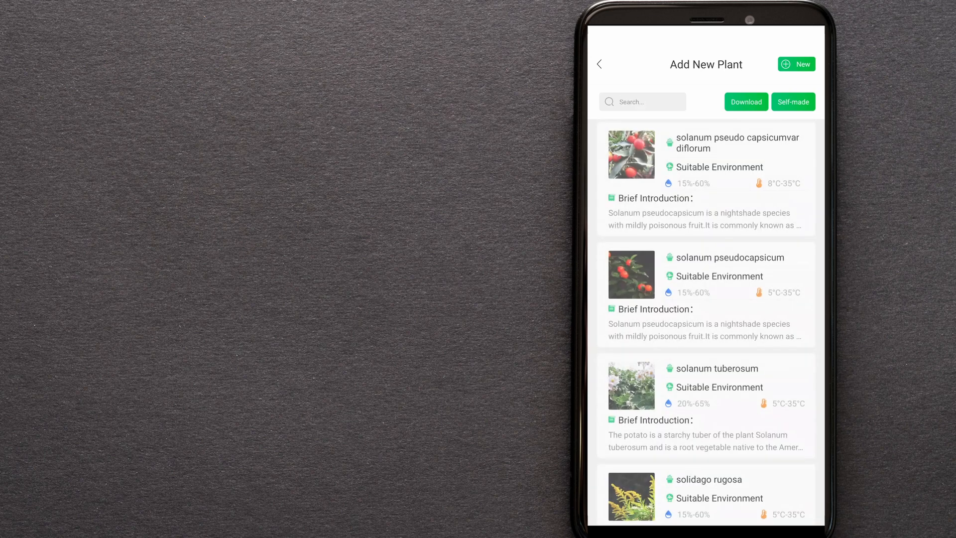
# - Search for 'mint' again and scroll the results to the lemna minor entry
pyautogui.write('mitch')
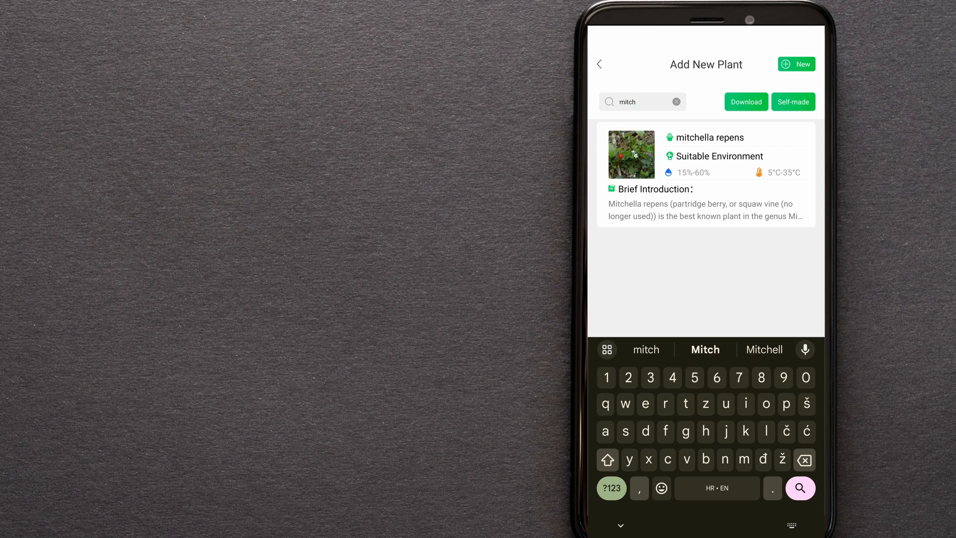
pyautogui.write('mint')
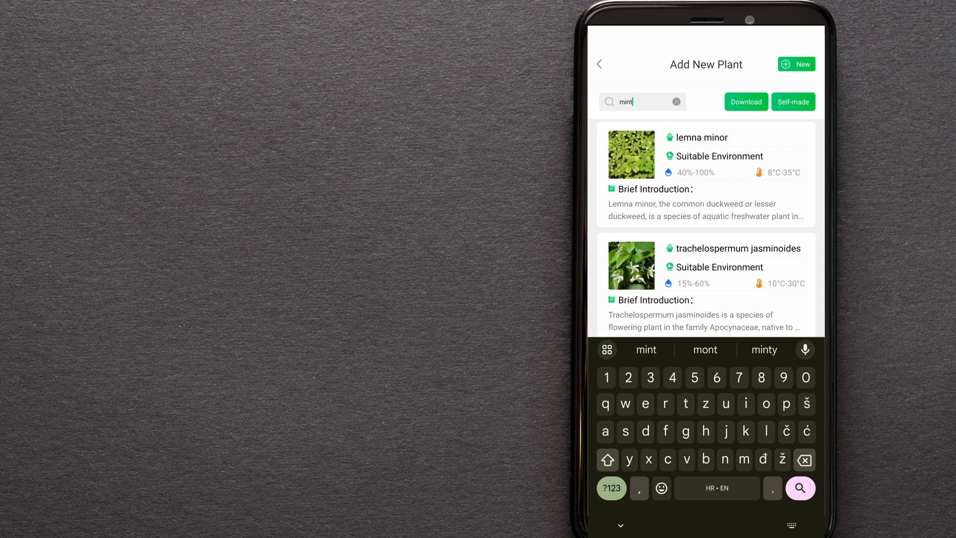
pyautogui.scroll(-3)
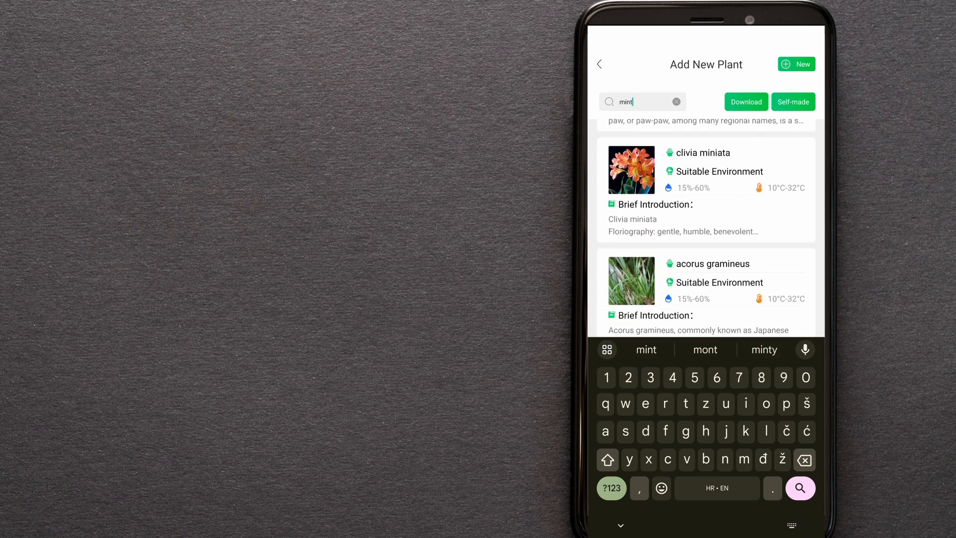
pyautogui.scroll(-3)
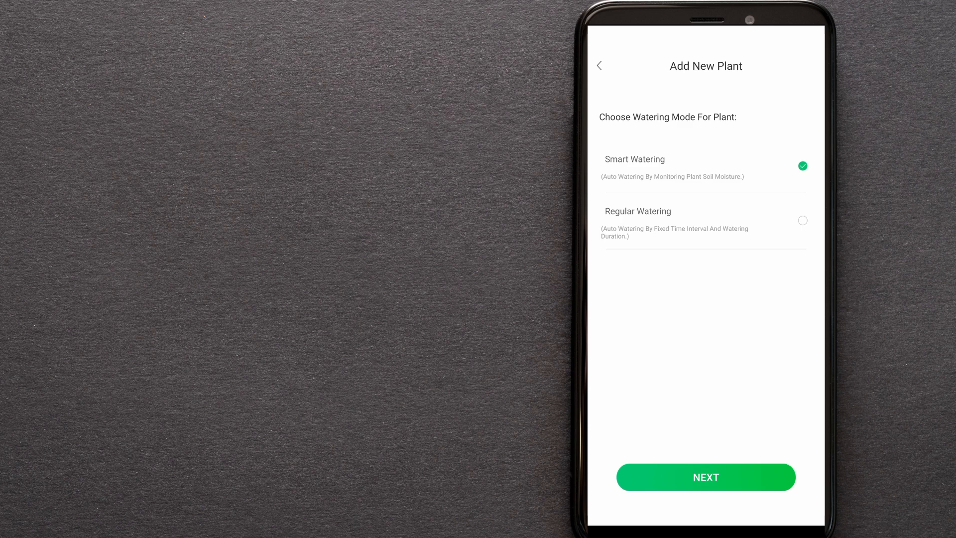
pyautogui.click(705, 477)
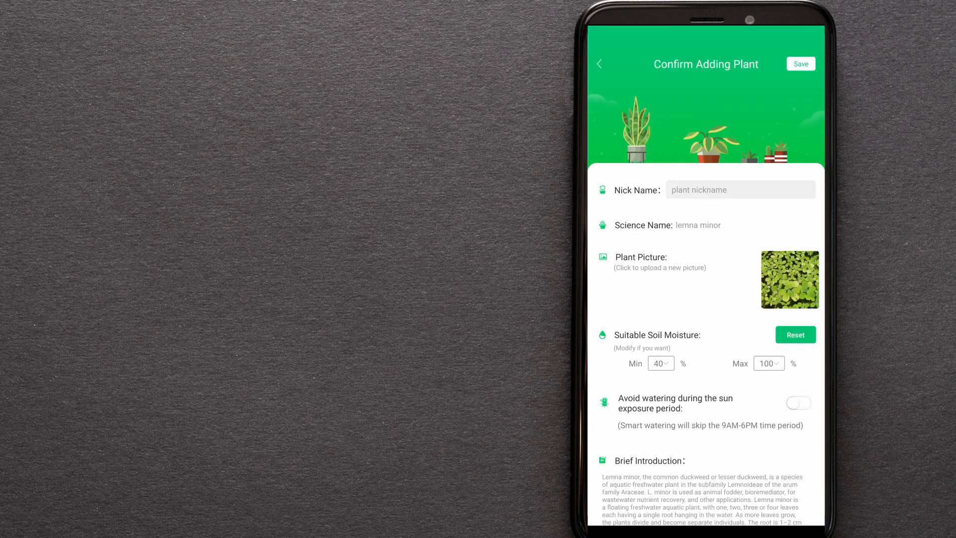
pyautogui.write('Mint')
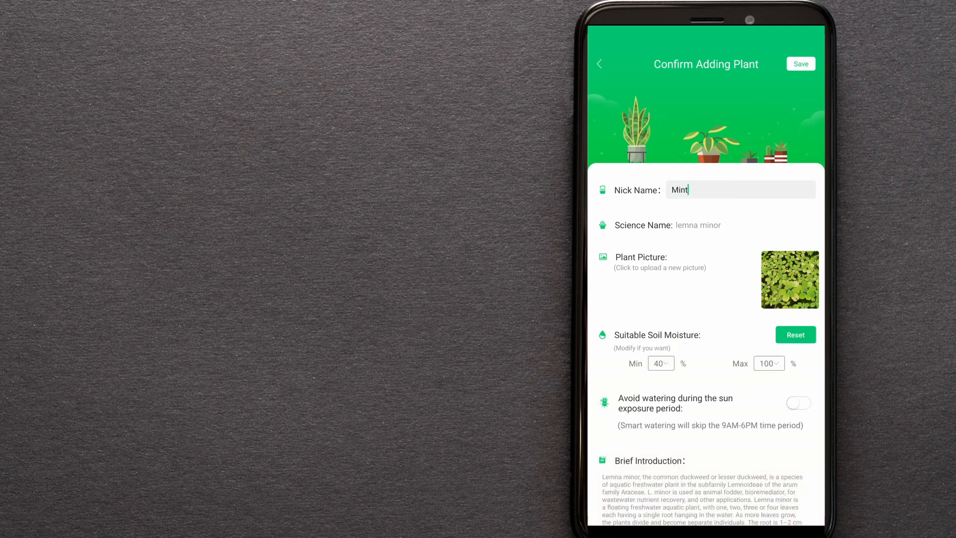
pyautogui.scroll(-3)
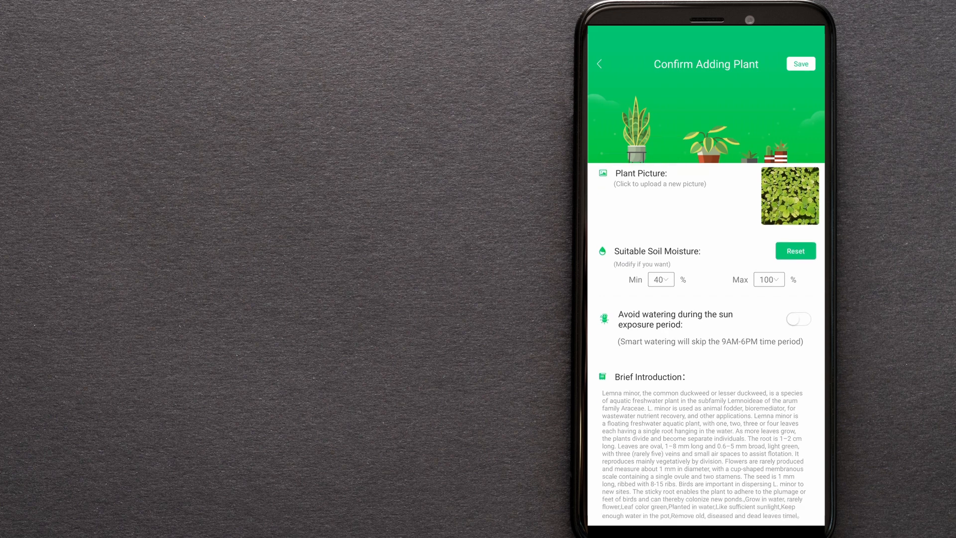
pyautogui.click(800, 63)
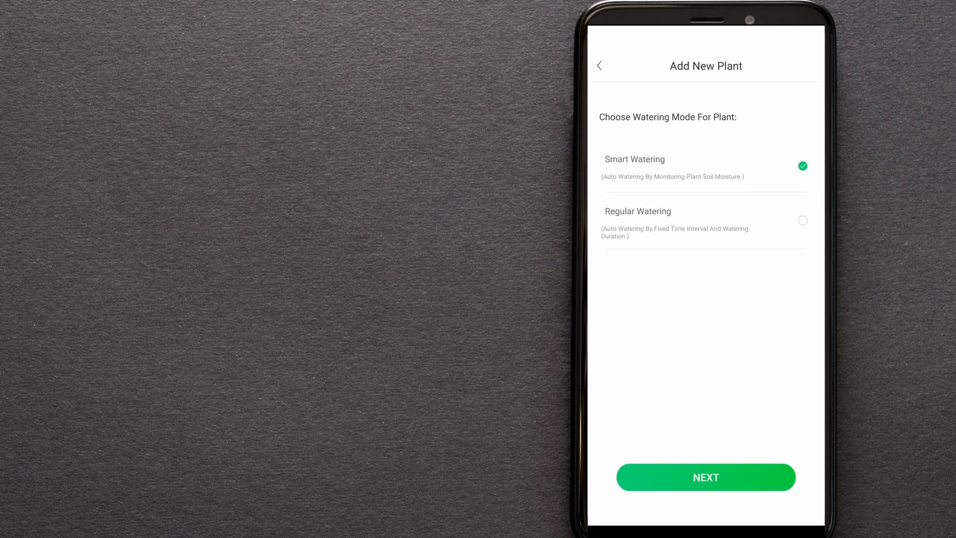
# - Proceed past the watering mode screen with Smart Watering selected
pyautogui.click(705, 477)
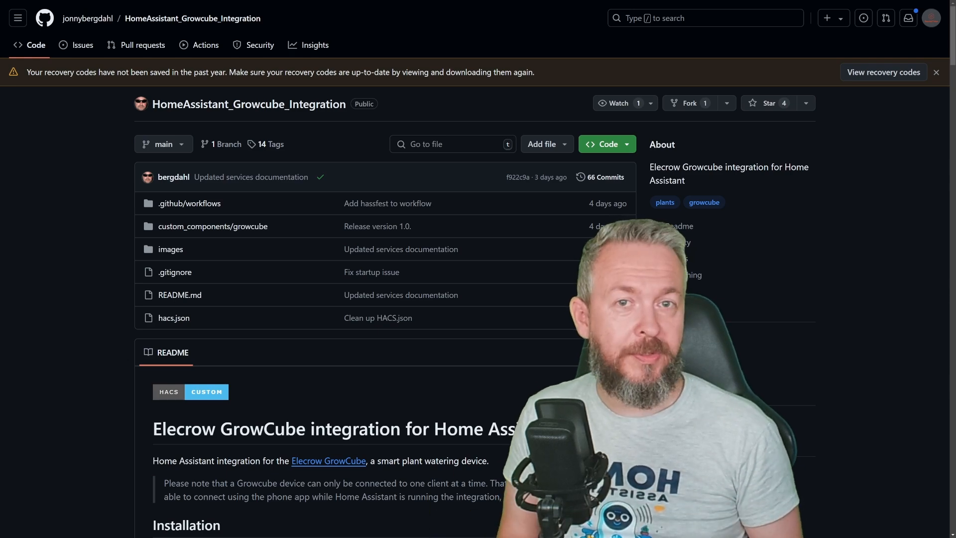
# - Star the HomeAssistant_Growcube_Integration repository and review the README install steps
pyautogui.click(767, 103)
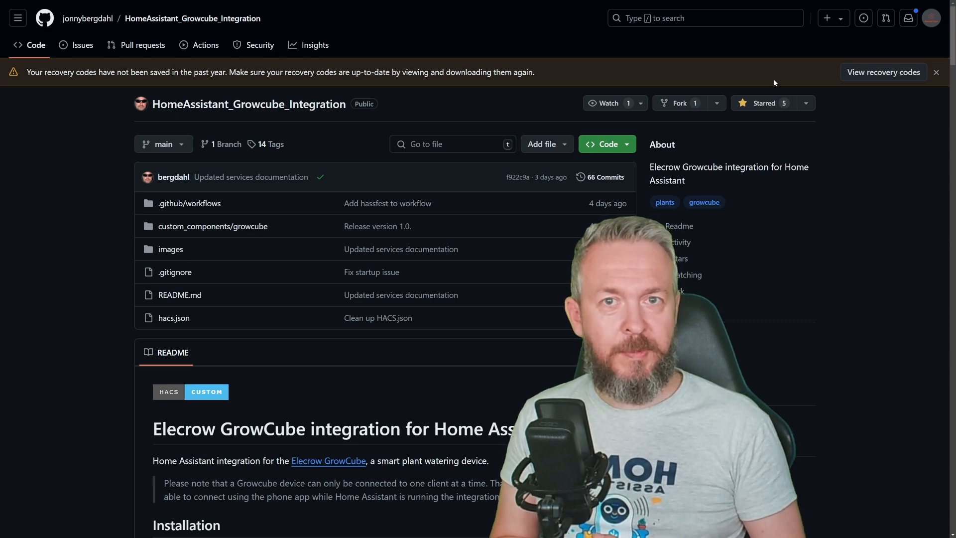
pyautogui.scroll(-3)
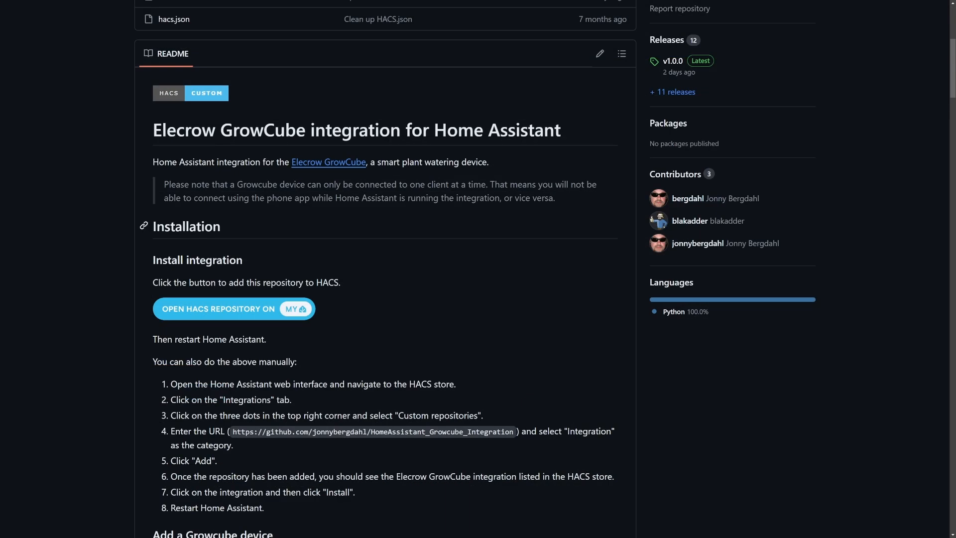
pyautogui.scroll(-3)
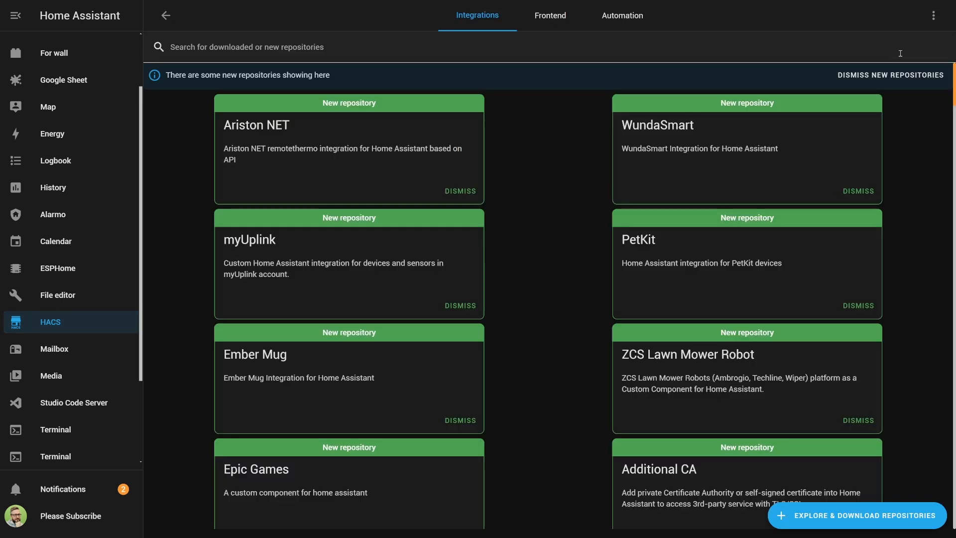
# - Add the GrowCube repository as a custom HACS integration repository
pyautogui.click(933, 15)
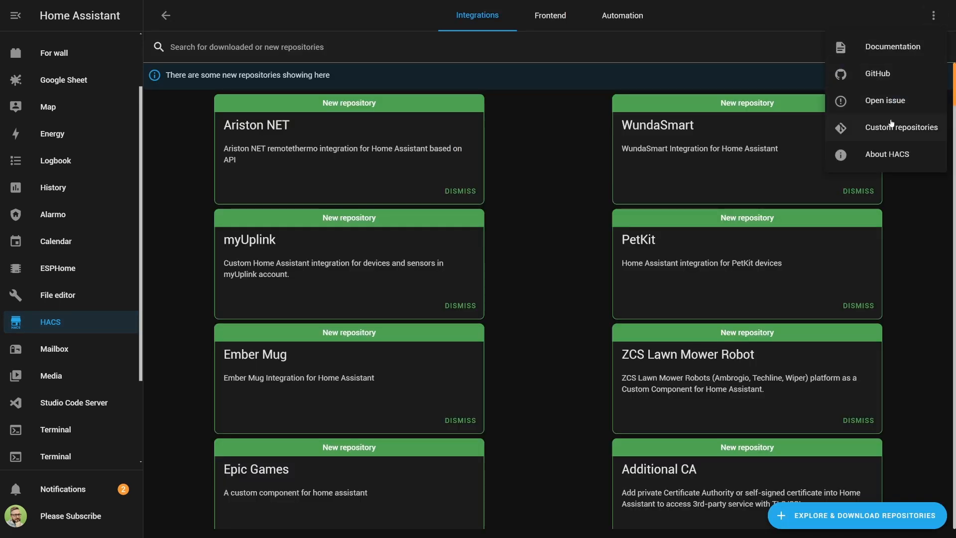
pyautogui.click(902, 128)
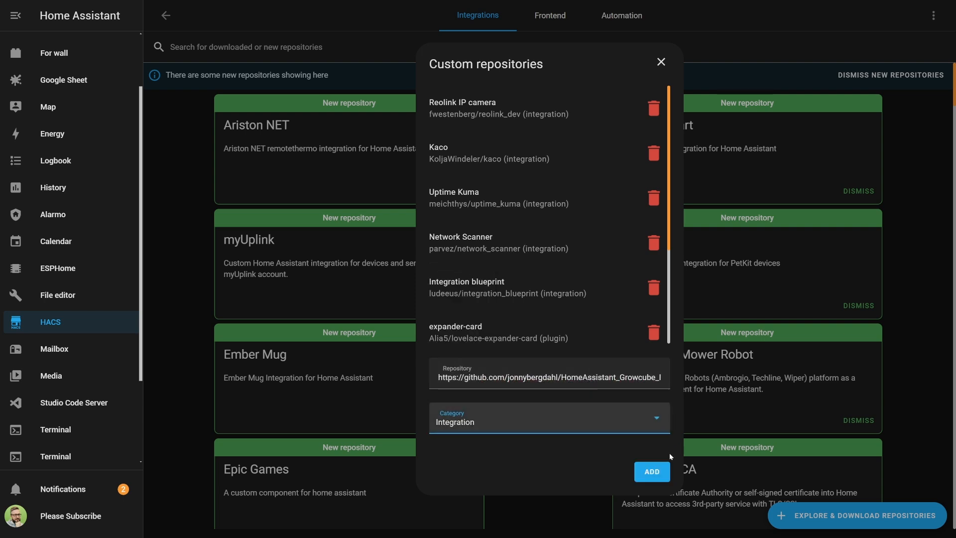
pyautogui.click(651, 471)
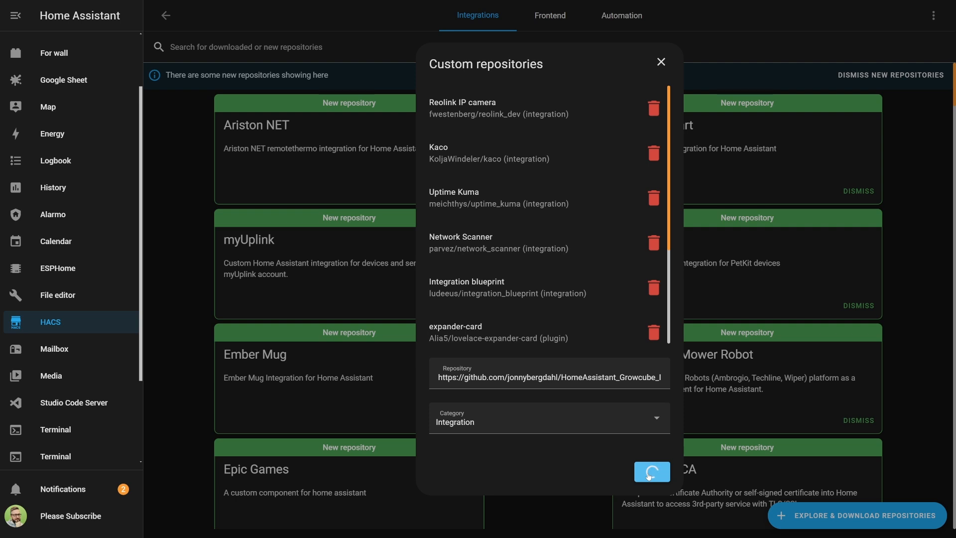
pyautogui.click(651, 471)
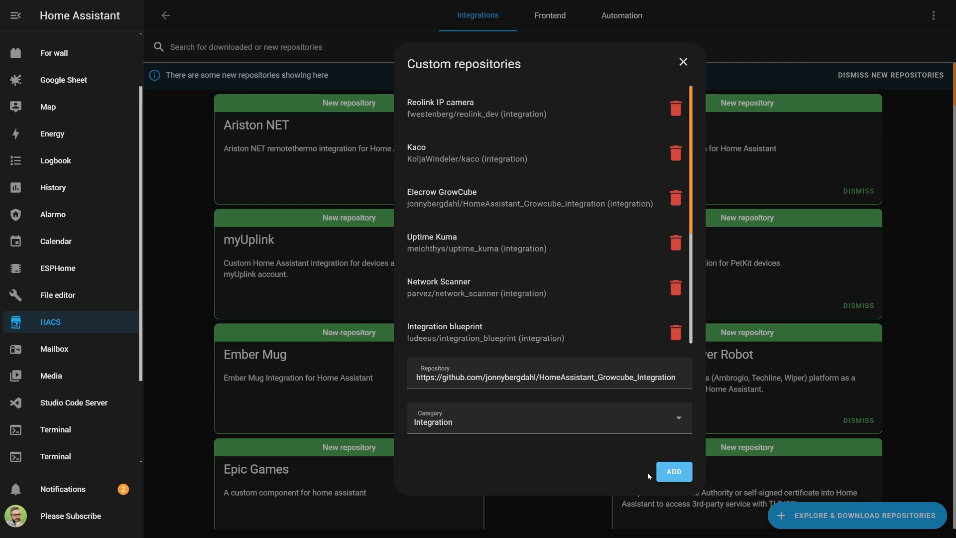
pyautogui.click(682, 62)
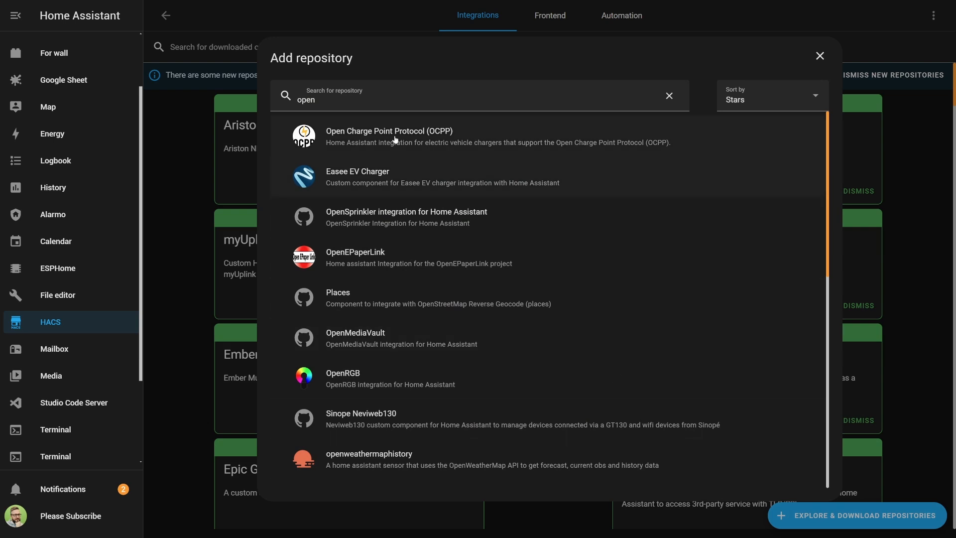
# - Find Elecrow GrowCube in HACS and download version 1.0.0
pyautogui.click(669, 95)
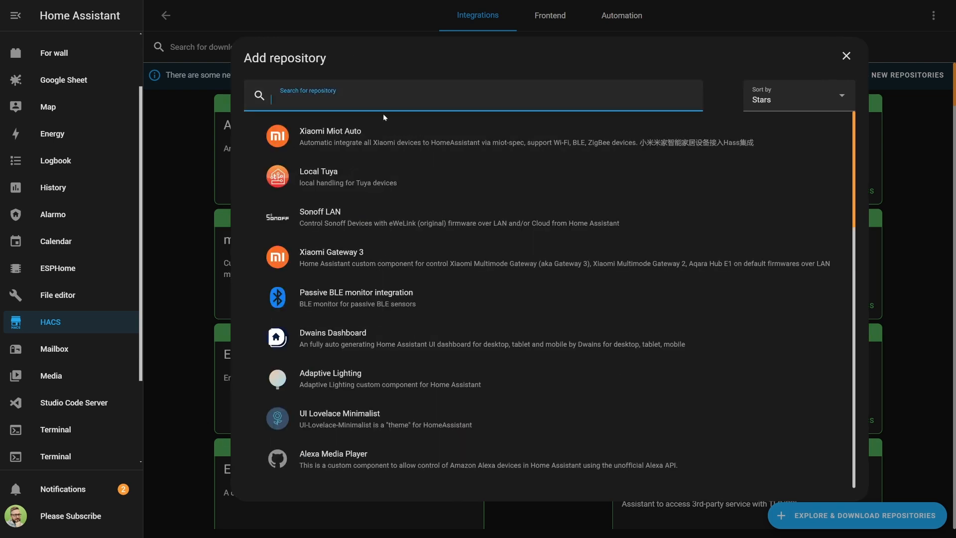
pyautogui.write('grow')
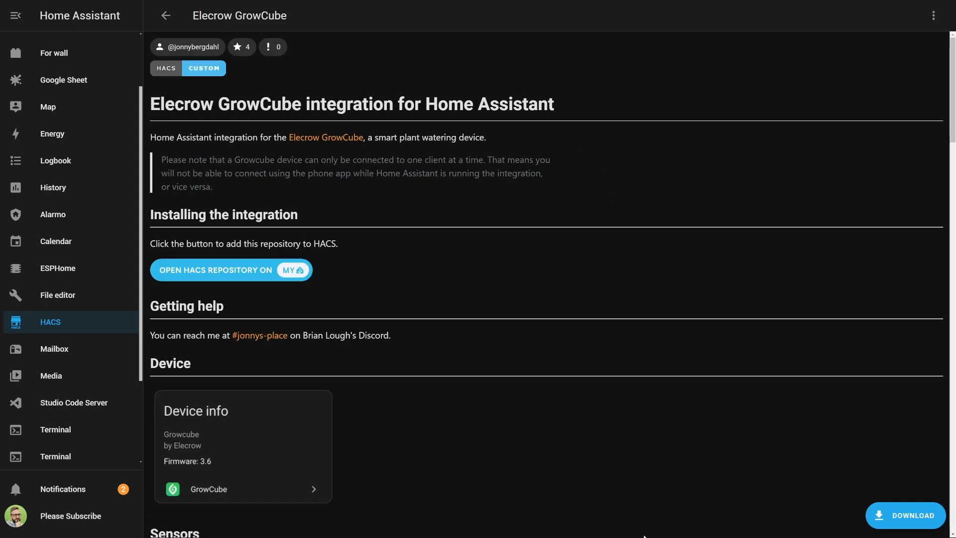
pyautogui.click(905, 515)
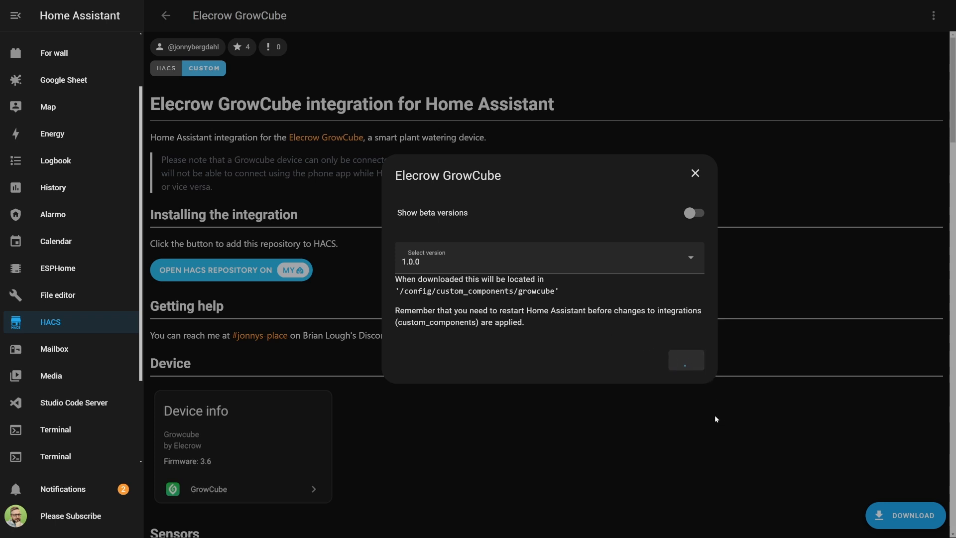
pyautogui.click(685, 359)
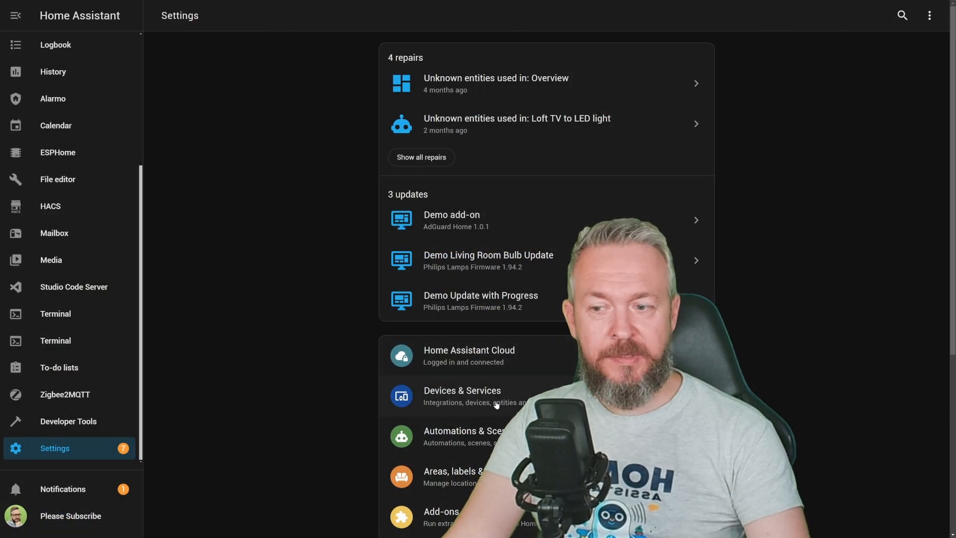
# - Add the Elecrow GrowCube integration for the cube at 192.168.1.154
pyautogui.click(461, 390)
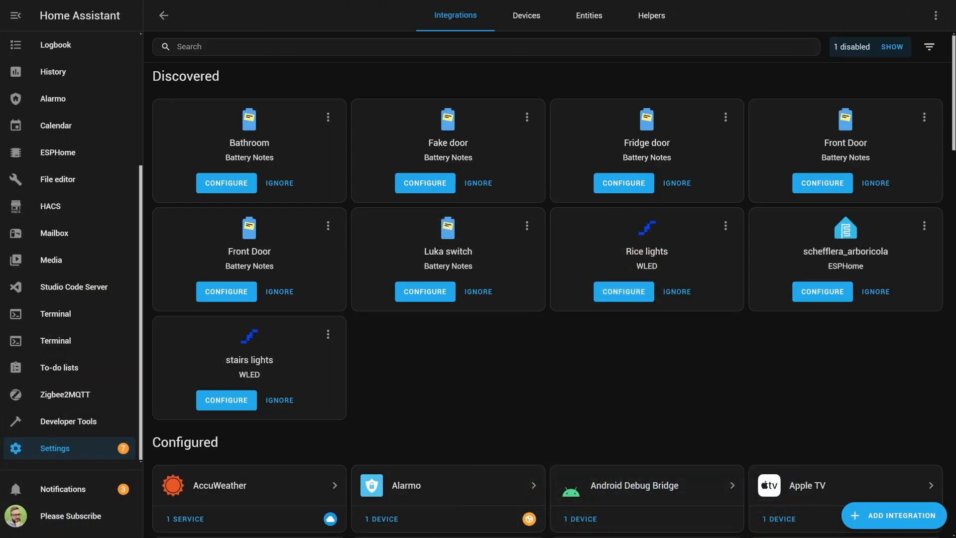
pyautogui.click(894, 515)
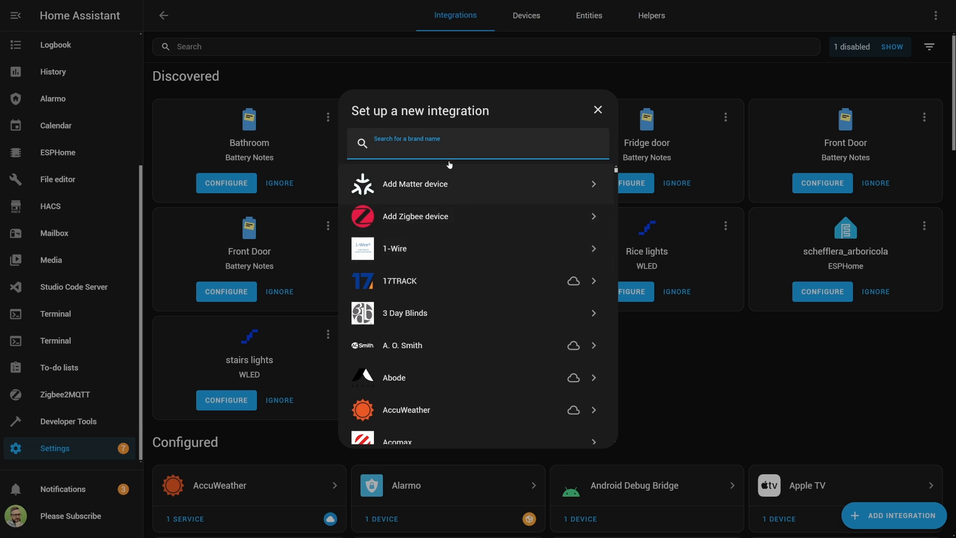
pyautogui.write('grow')
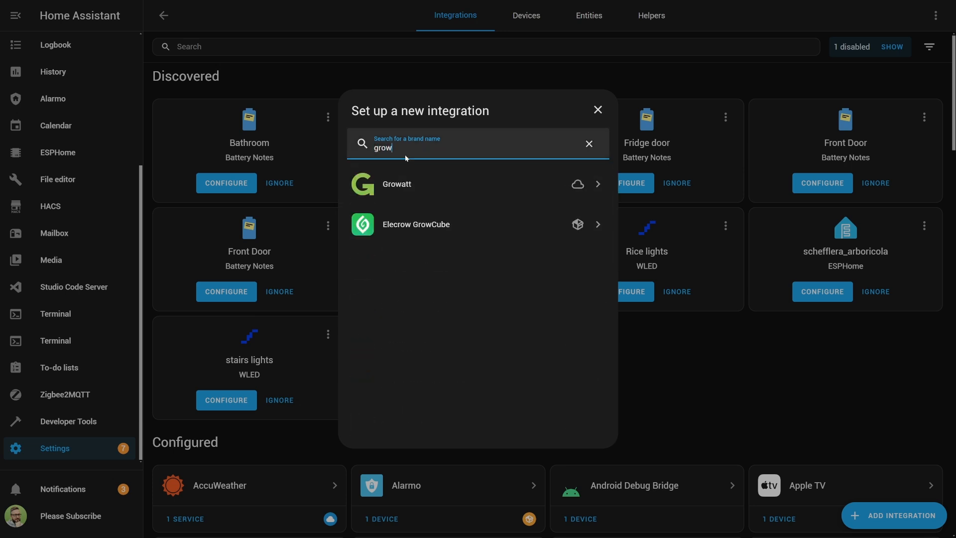
pyautogui.click(416, 224)
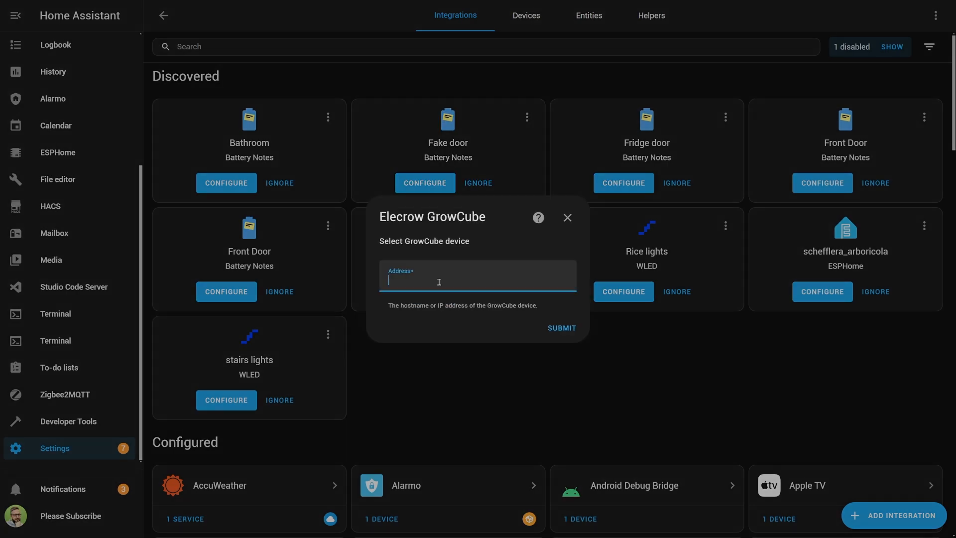
pyautogui.write('192.168.1.154')
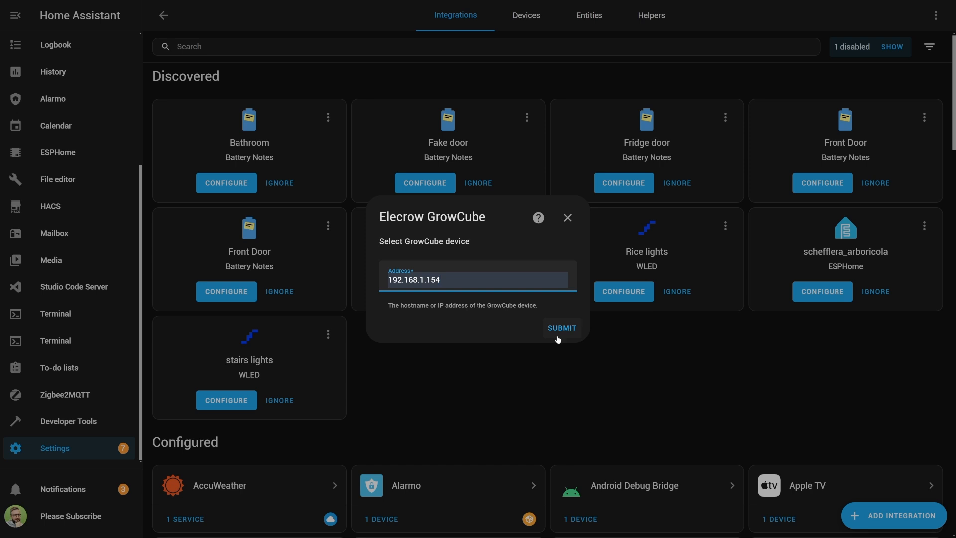
pyautogui.click(561, 328)
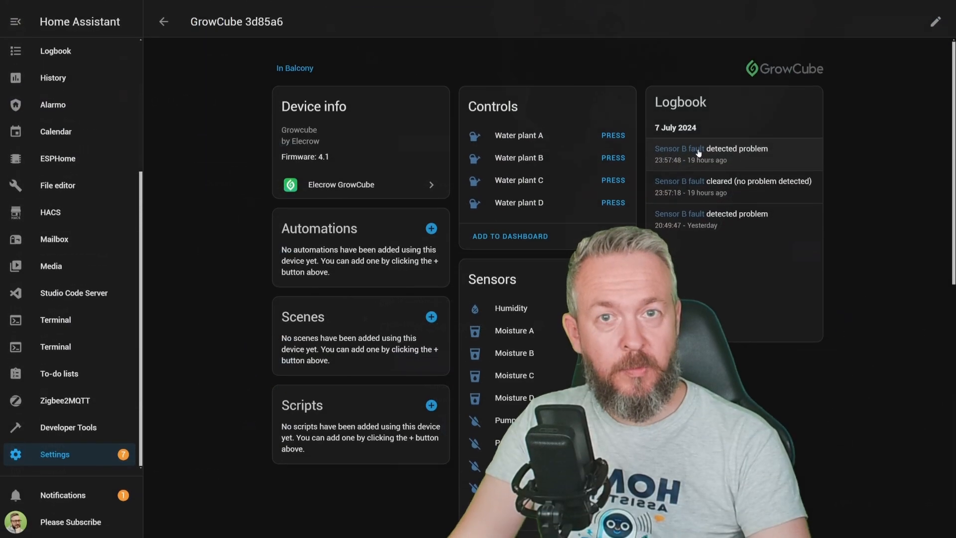
# - Water plant A from the GrowCube device page and view the Sensors card
pyautogui.scroll(-3)
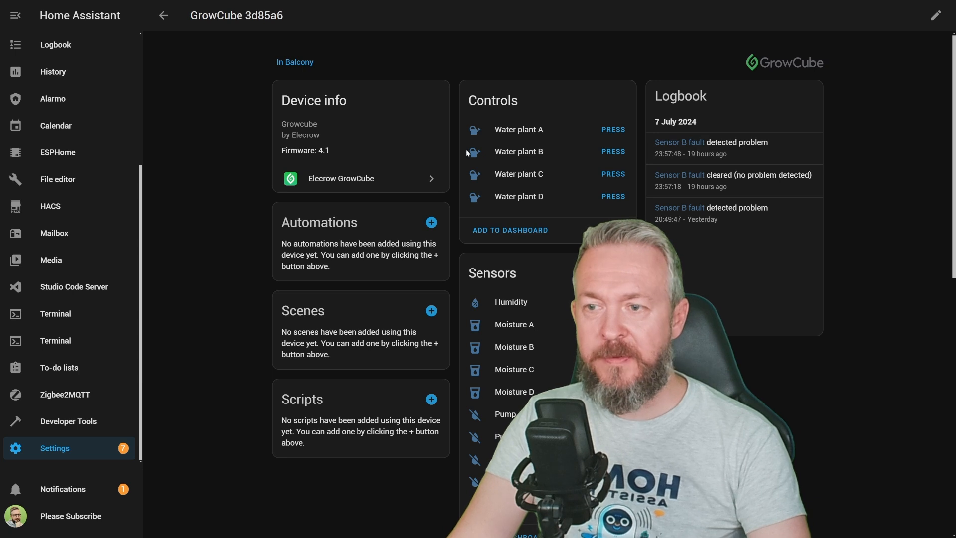
pyautogui.moveTo(531, 161)
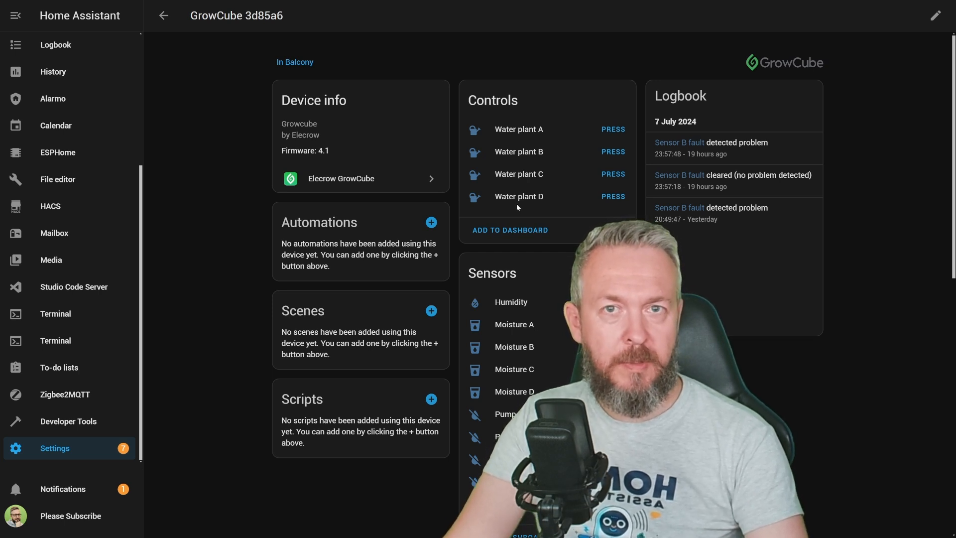
pyautogui.click(612, 130)
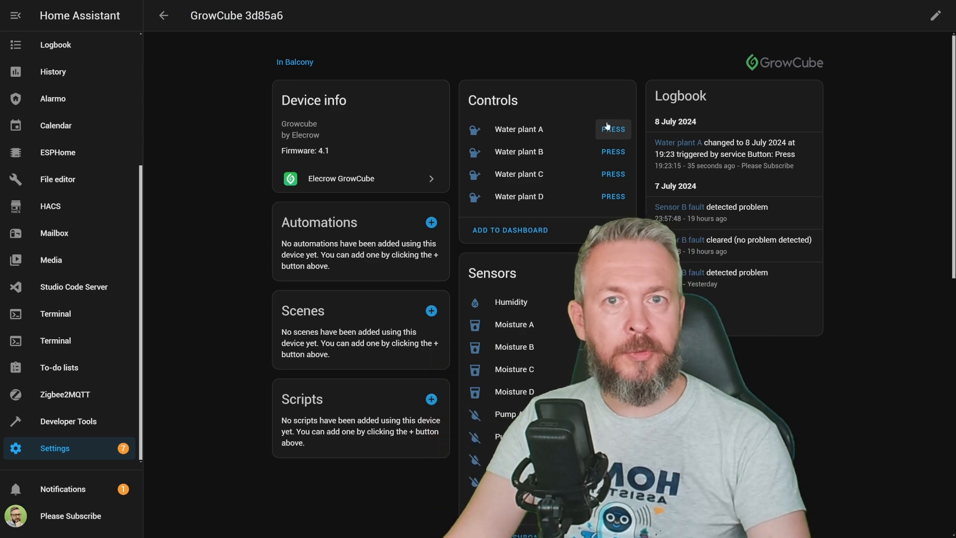
pyautogui.scroll(-3)
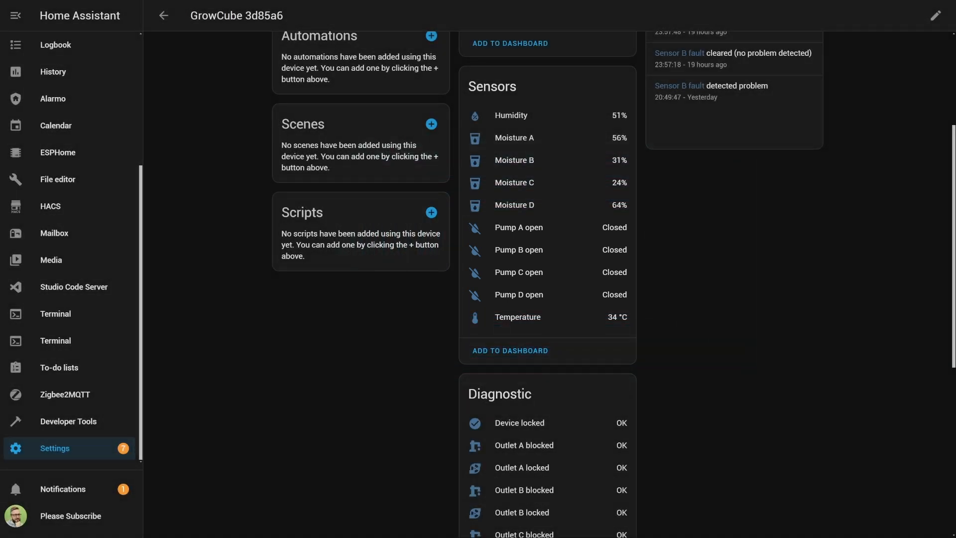
pyautogui.click(518, 248)
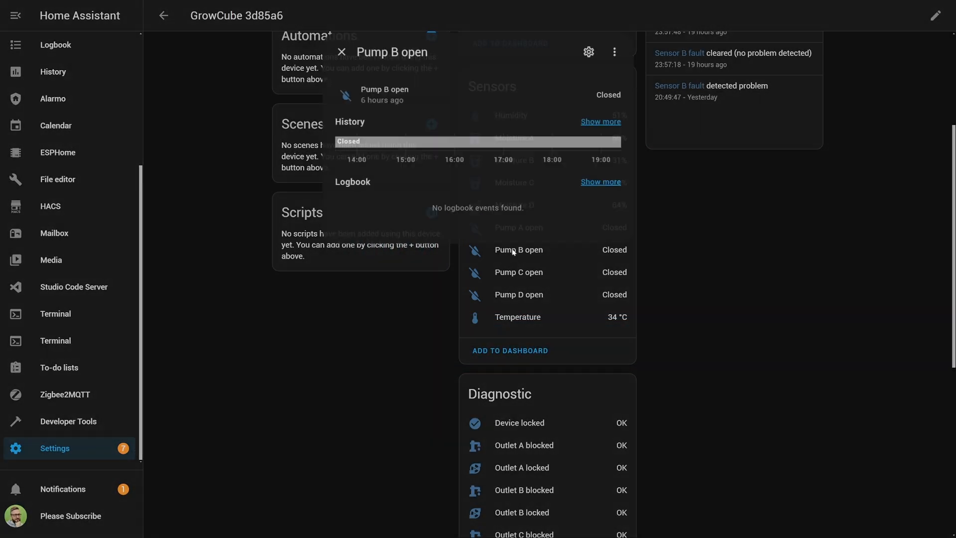
pyautogui.click(342, 50)
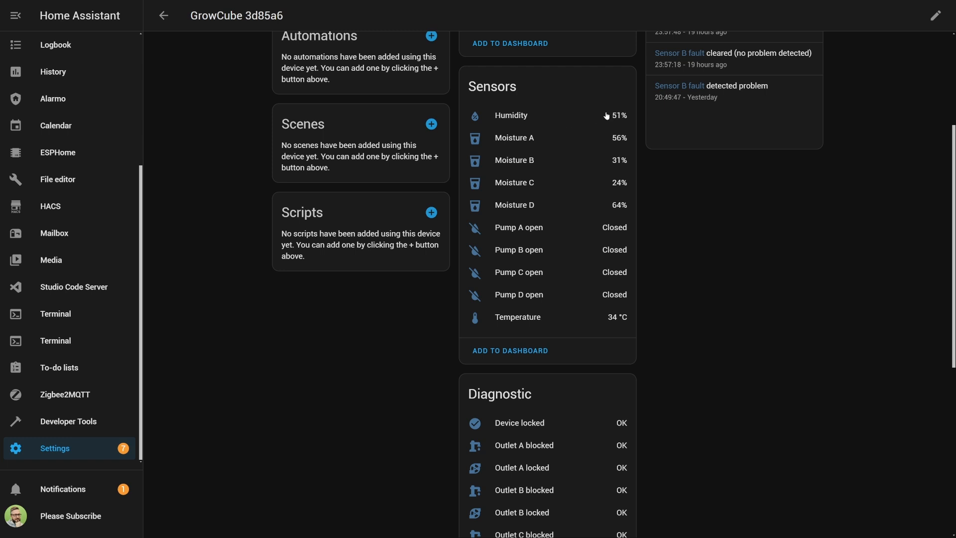
pyautogui.moveTo(626, 106)
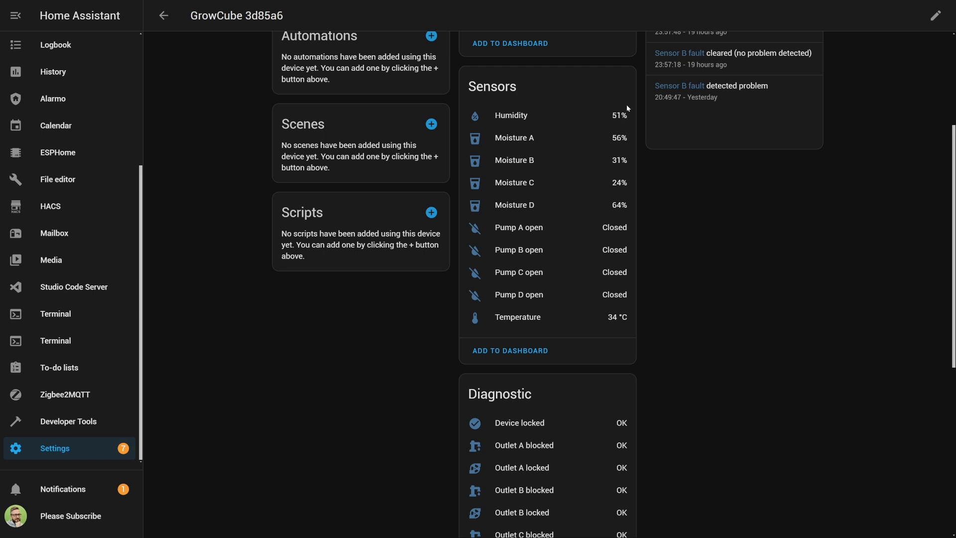
pyautogui.moveTo(488, 333)
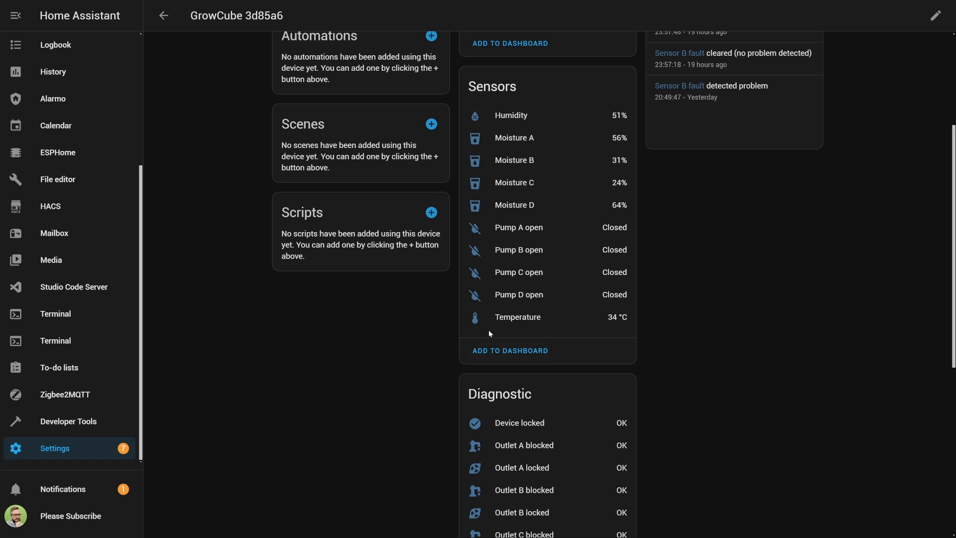
pyautogui.moveTo(505, 300)
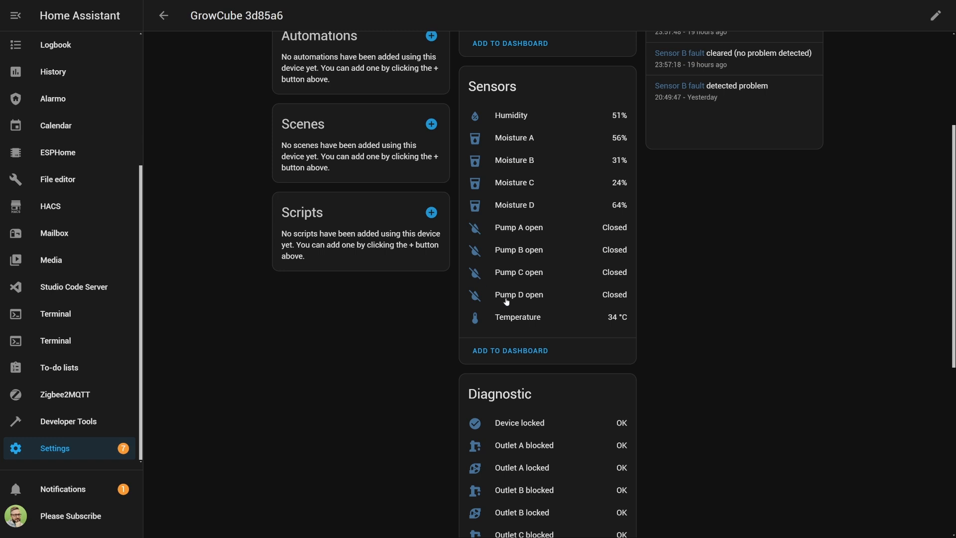
pyautogui.moveTo(624, 206)
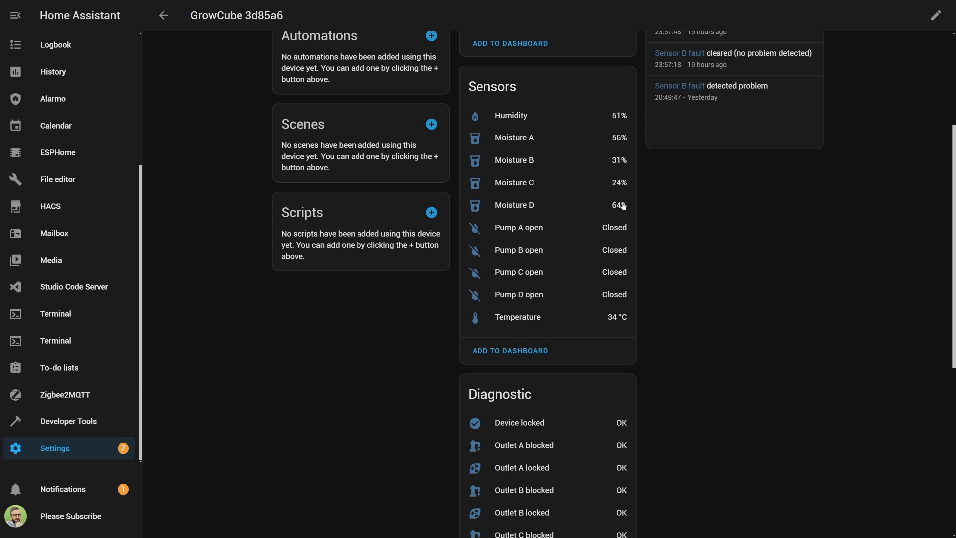
pyautogui.moveTo(501, 143)
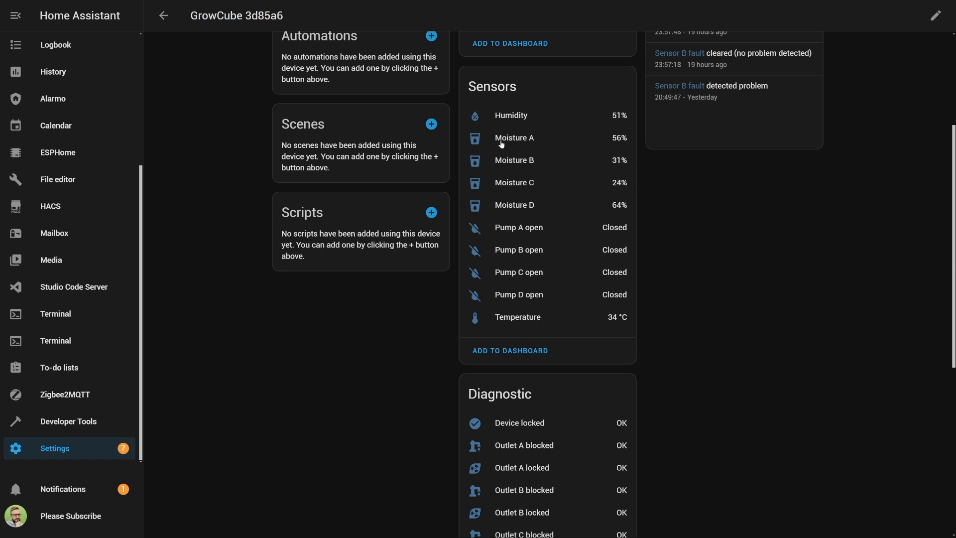
pyautogui.moveTo(619, 131)
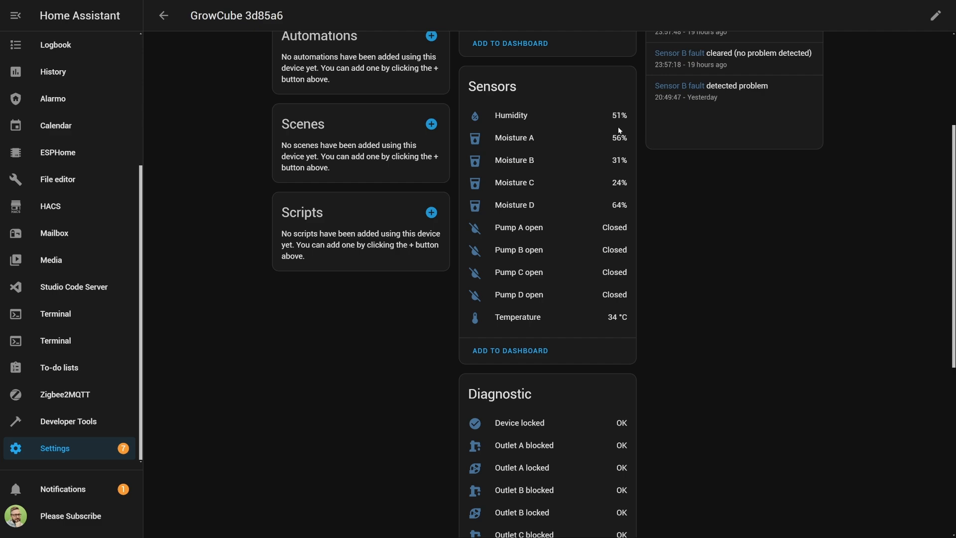
pyautogui.scroll(-3)
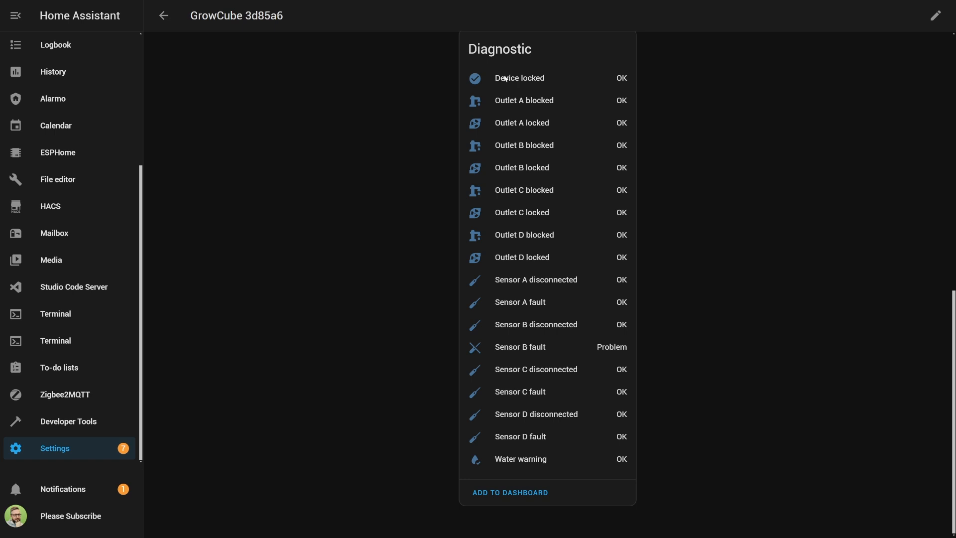
pyautogui.moveTo(567, 80)
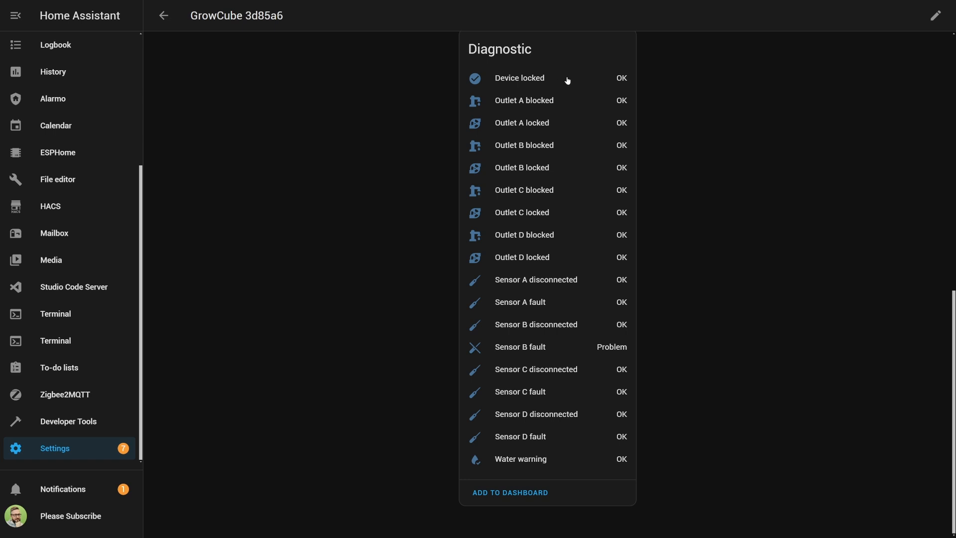
pyautogui.moveTo(528, 294)
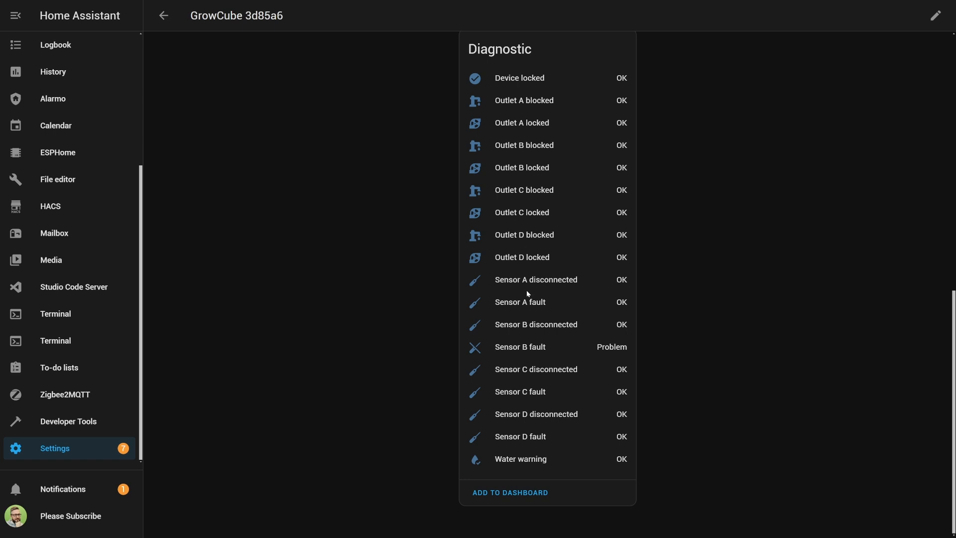
pyautogui.moveTo(546, 93)
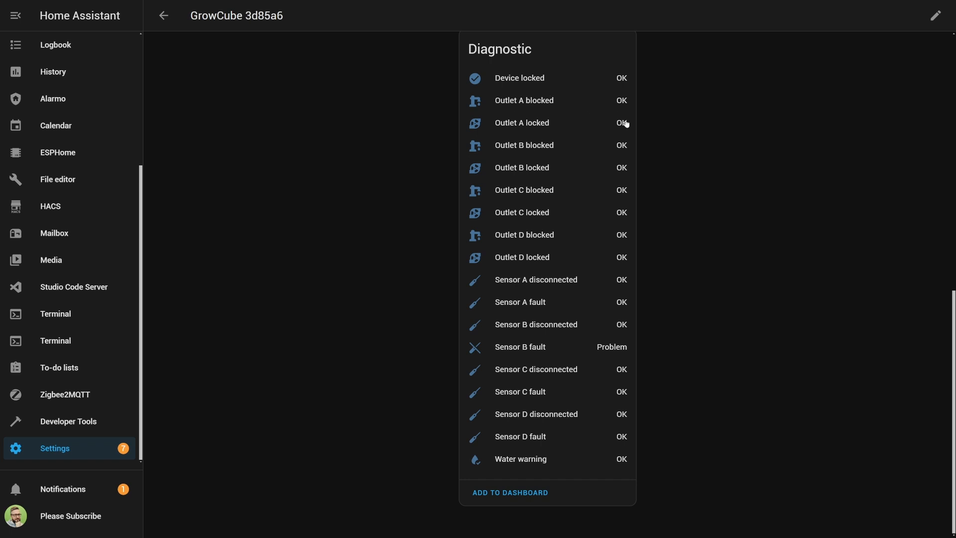
pyautogui.moveTo(636, 127)
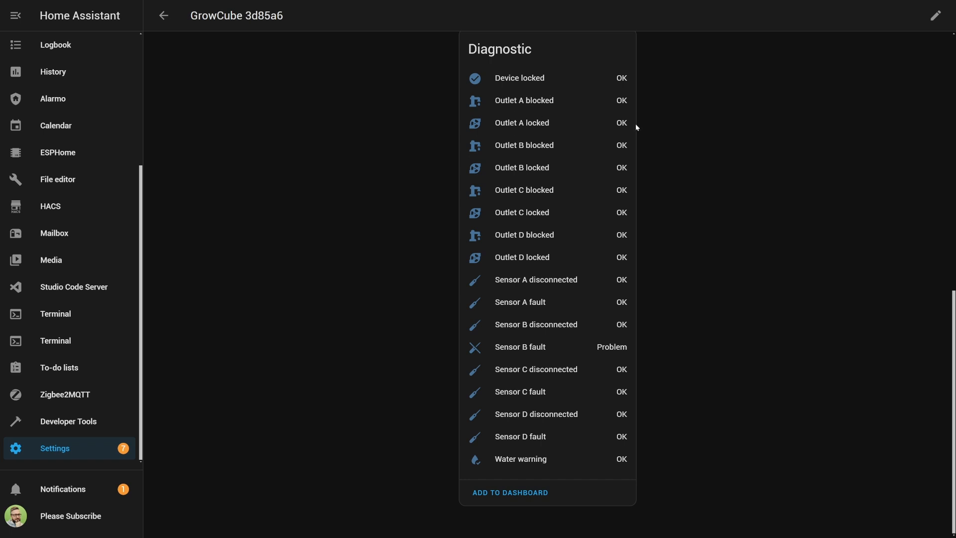
pyautogui.moveTo(633, 125)
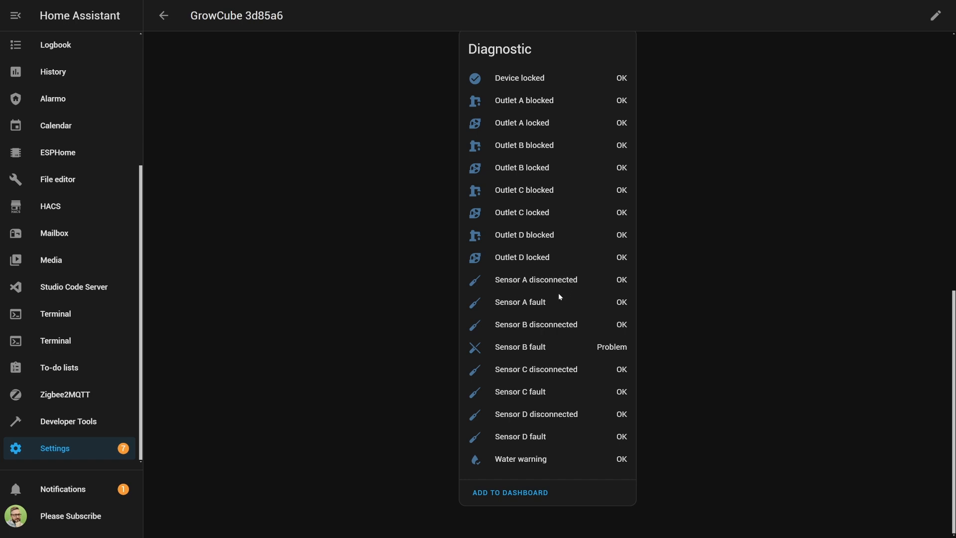
pyautogui.moveTo(563, 300)
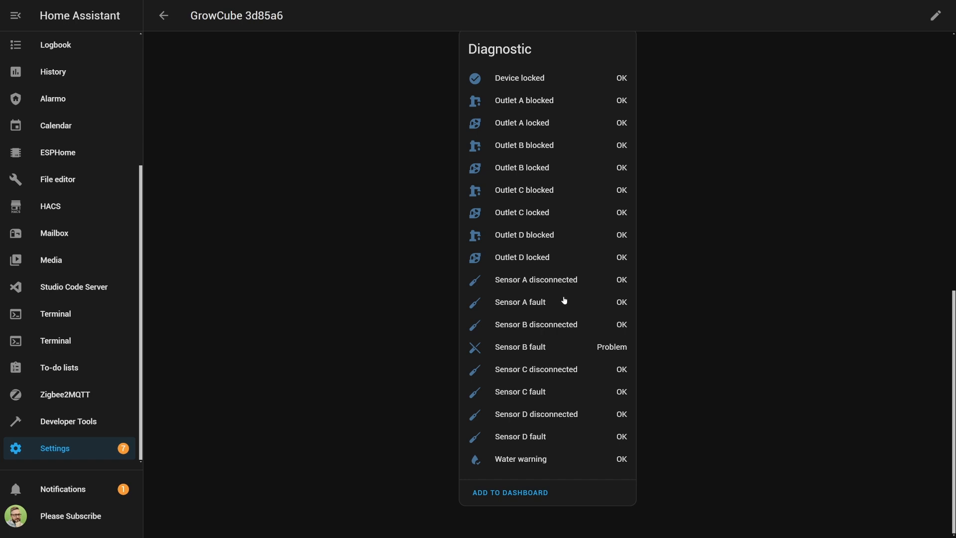
pyautogui.moveTo(641, 349)
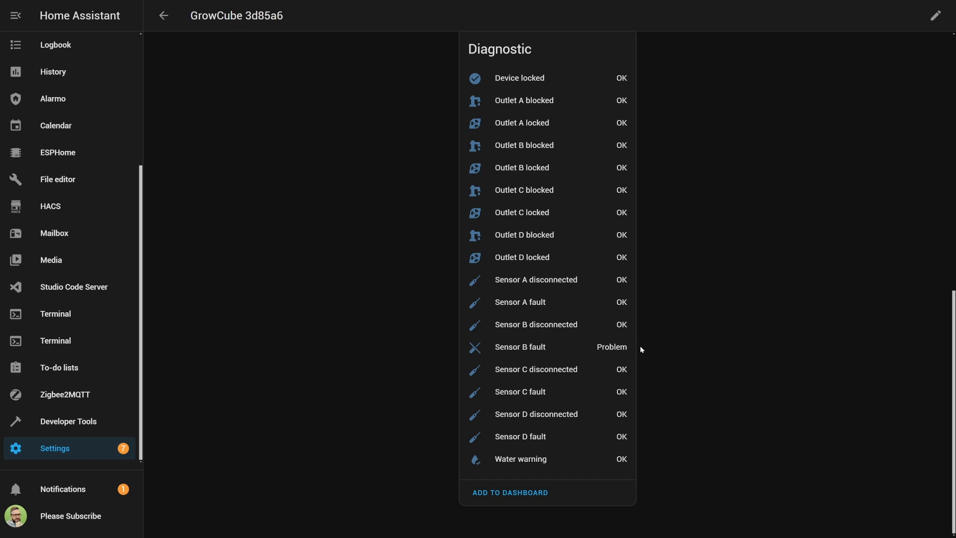
pyautogui.moveTo(487, 458)
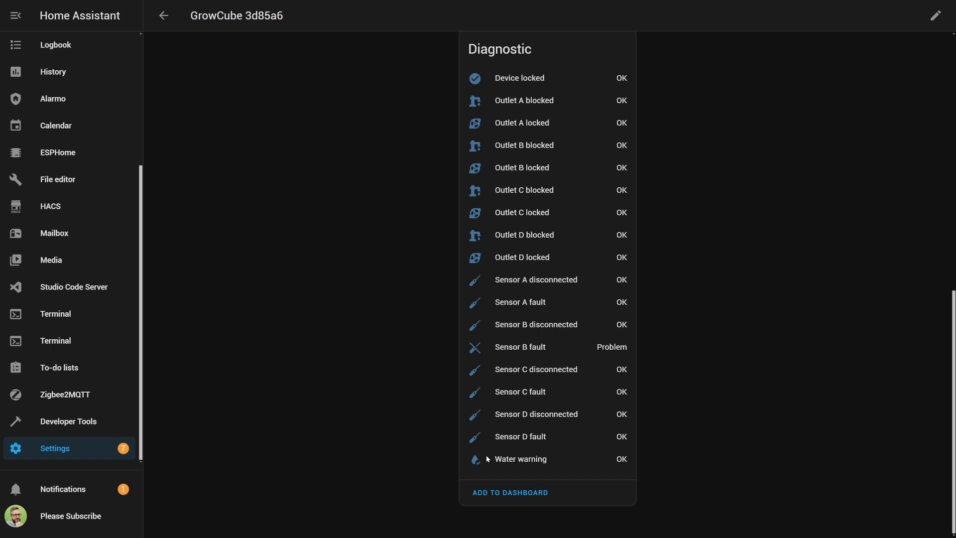
pyautogui.moveTo(631, 472)
pyautogui.write('grow')
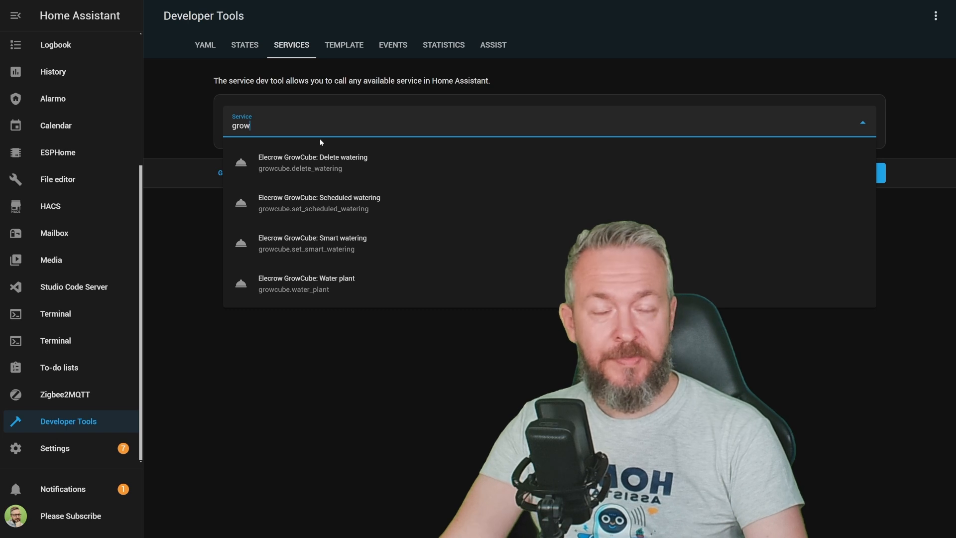
# - Select Elecrow GrowCube: Water plant for device GrowCube 3d85a6 and pick a channel
pyautogui.click(306, 284)
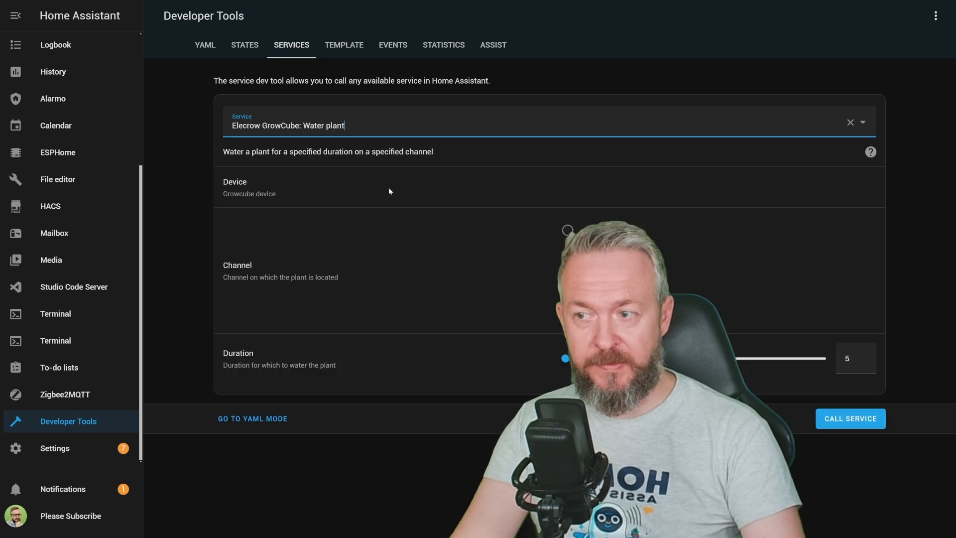
pyautogui.click(712, 191)
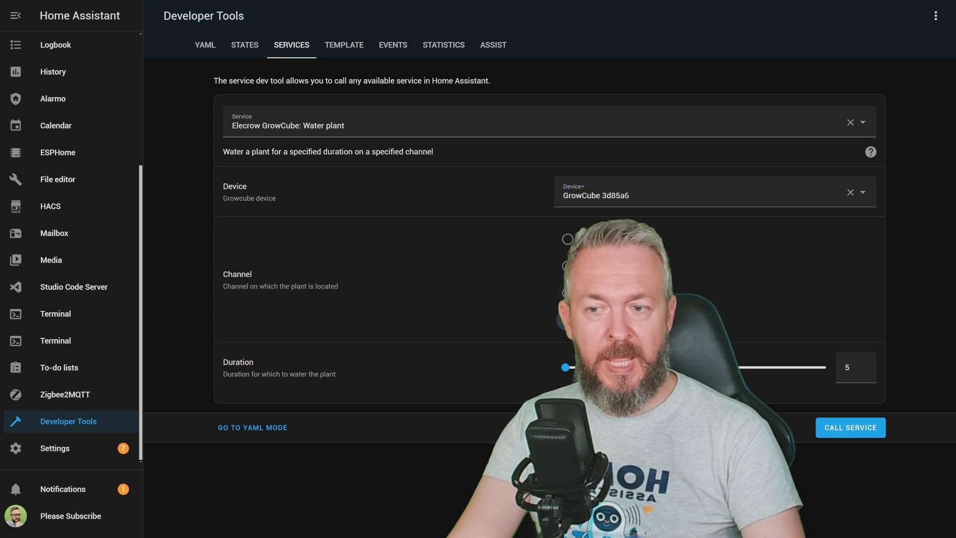
pyautogui.click(567, 238)
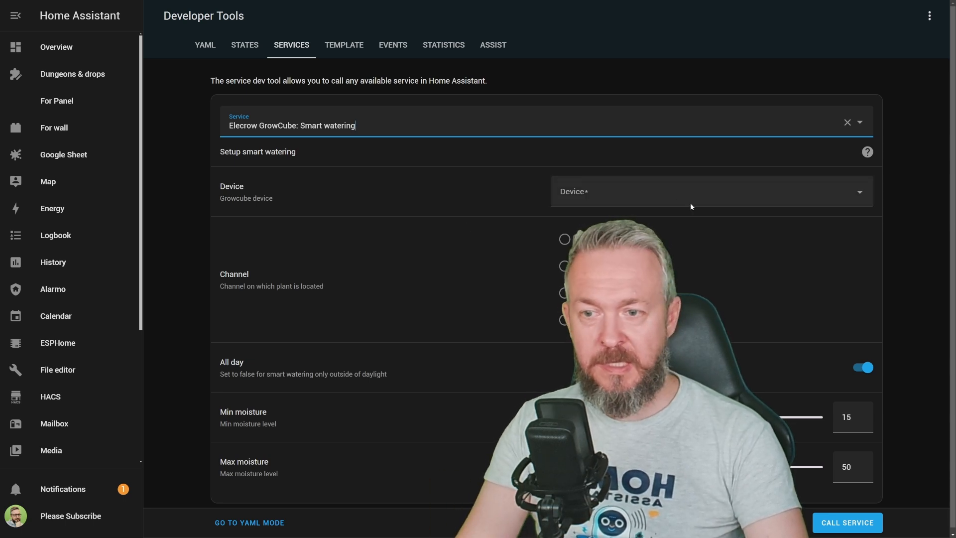
# - Target GrowCube 3d85a6 channel A, all-day off, minimum moisture 24 and maximum 50
pyautogui.click(701, 191)
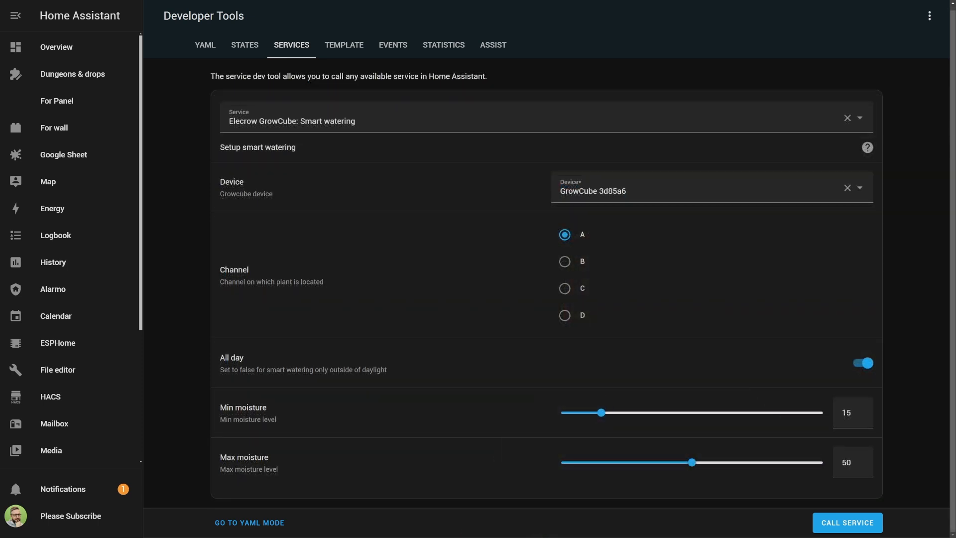
pyautogui.click(862, 363)
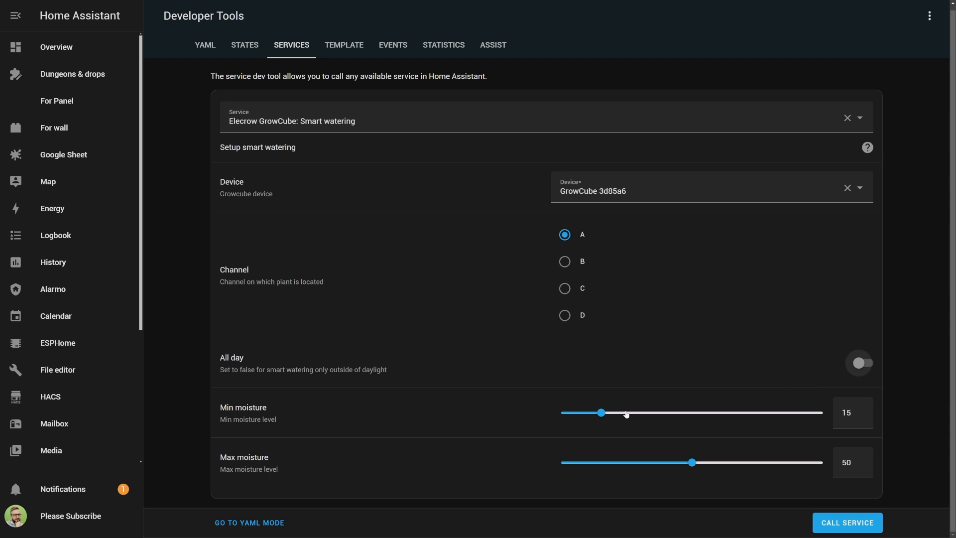
pyautogui.click(851, 412)
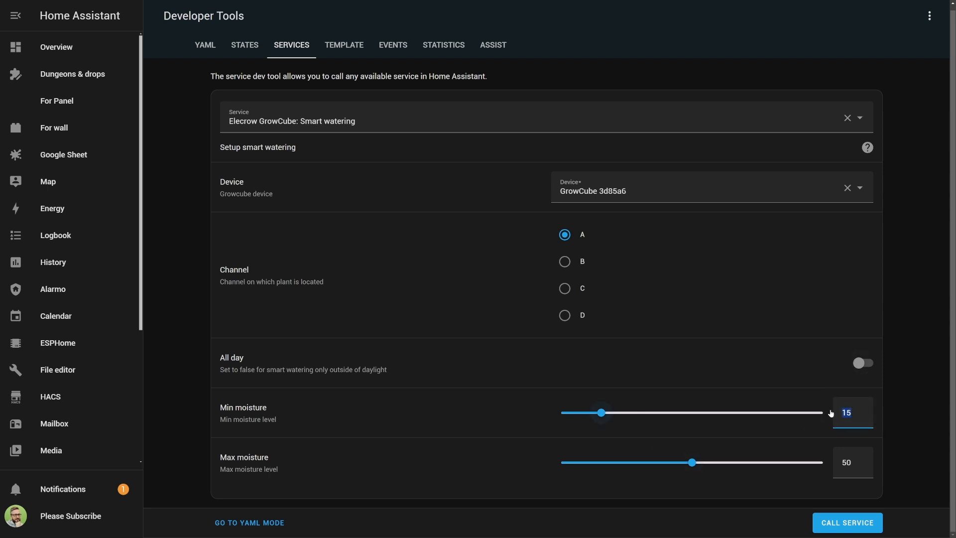
pyautogui.moveTo(602, 412); pyautogui.dragTo(626, 412)
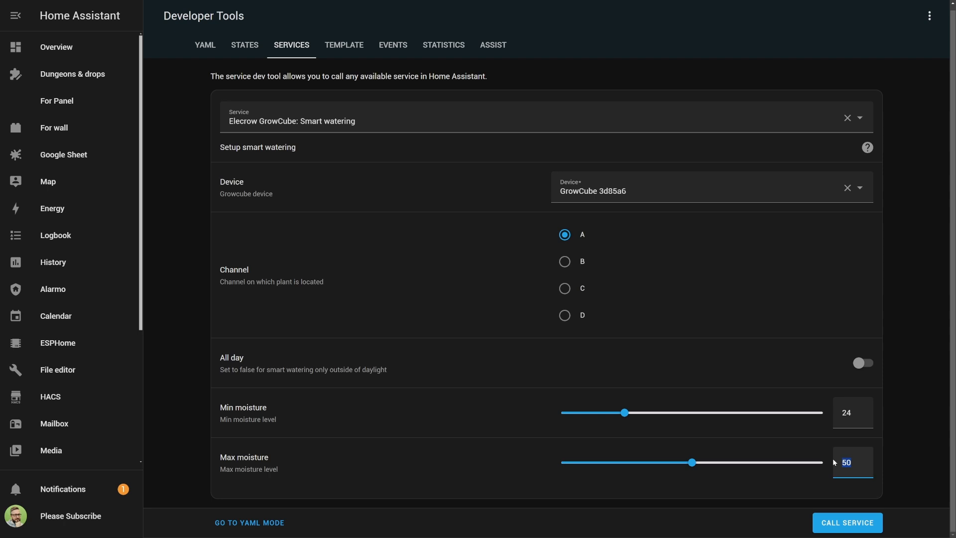
pyautogui.moveTo(691, 462); pyautogui.dragTo(732, 462)
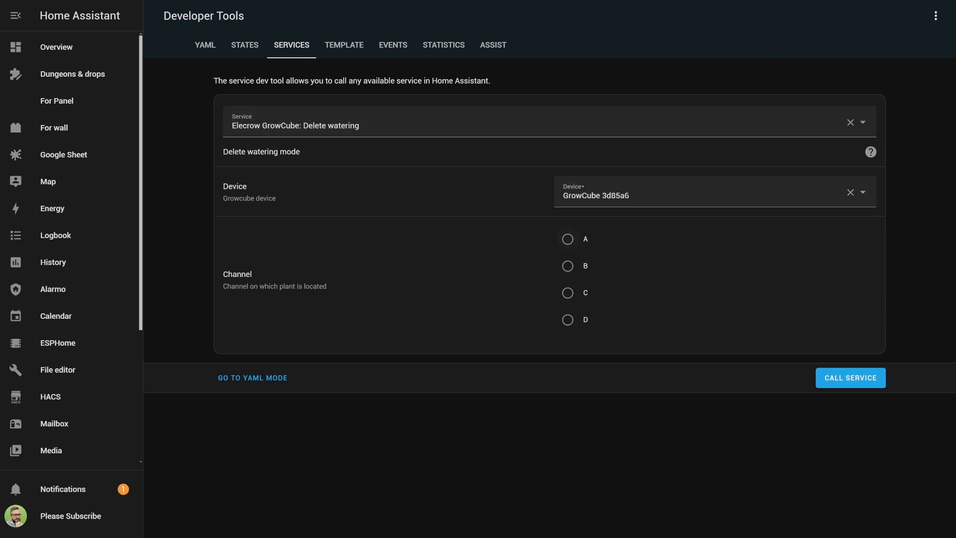
# - Choose the channel whose watering mode the Delete watering service will clear
pyautogui.click(567, 238)
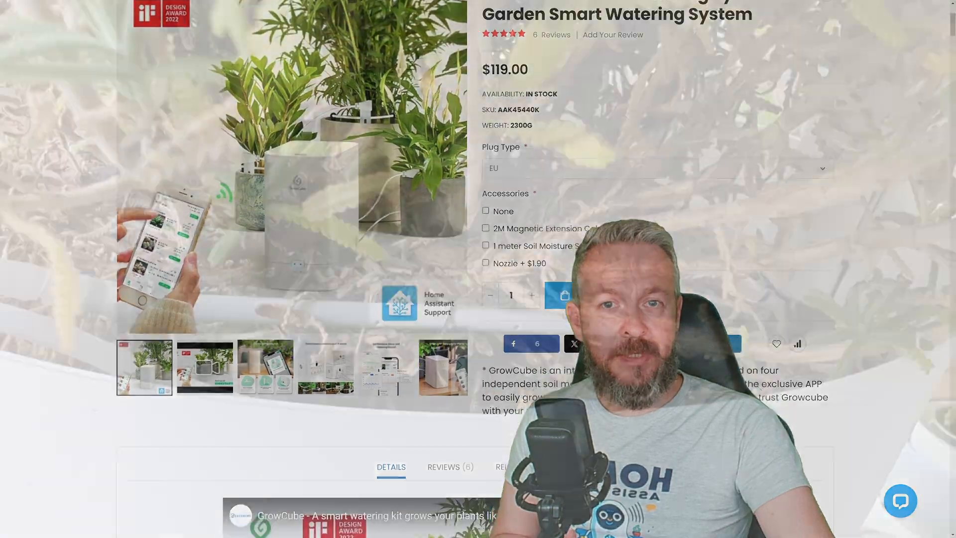
# - Scroll the GrowCube product page past the Details video, feature icons and soil moisture section to the 3000+ Plants image
pyautogui.scroll(-3)
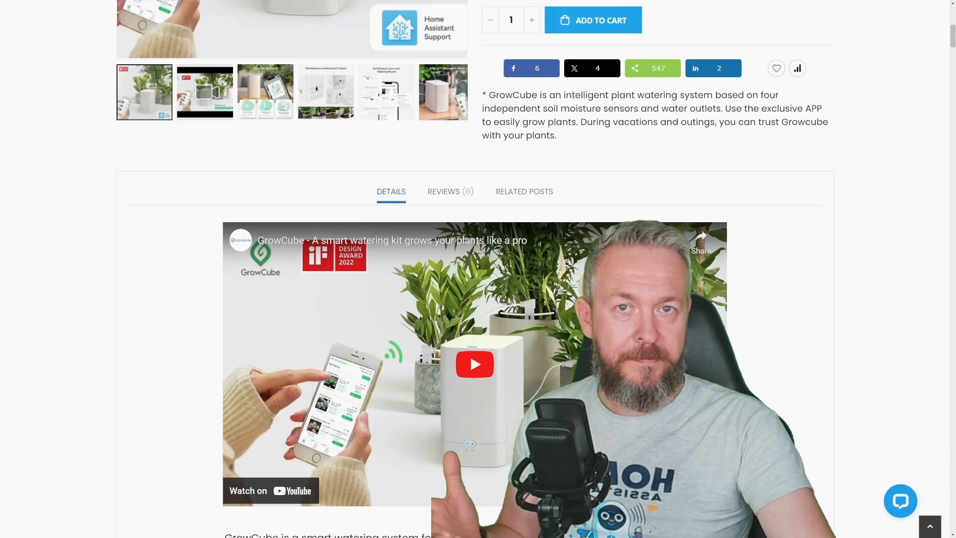
pyautogui.scroll(-3)
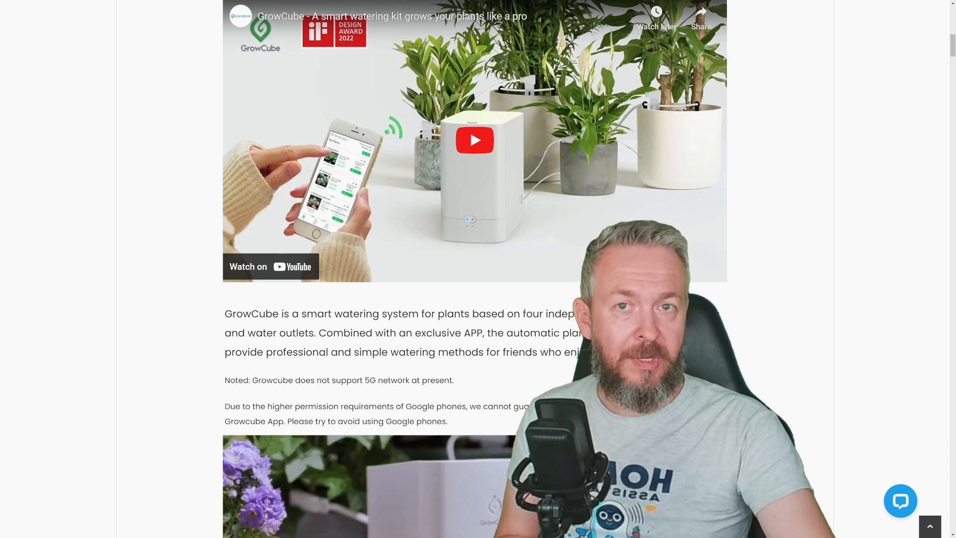
pyautogui.scroll(-3)
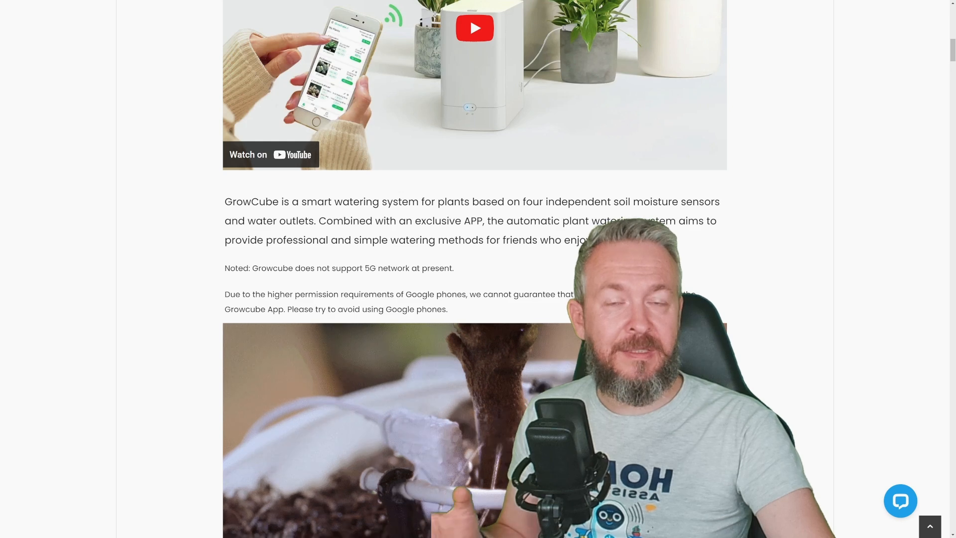
pyautogui.scroll(-3)
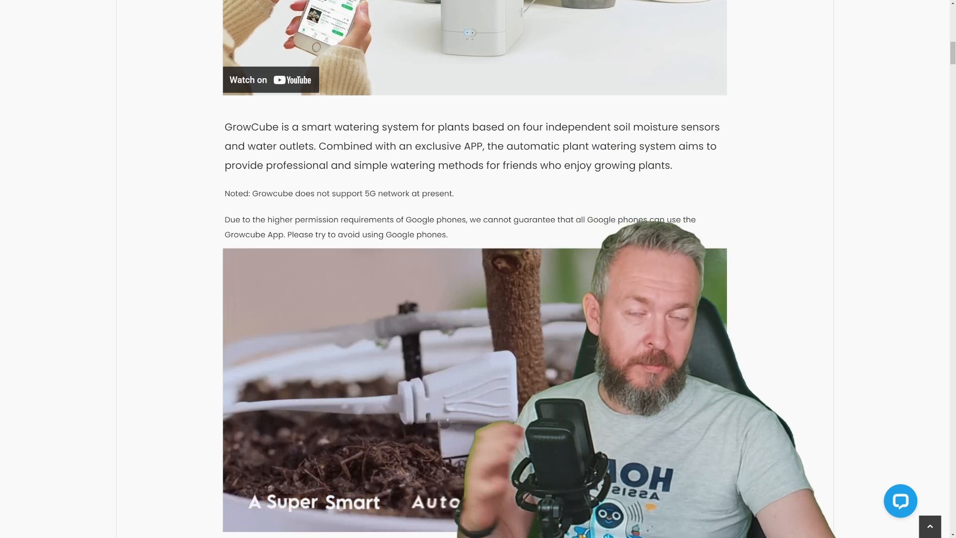
pyautogui.scroll(-3)
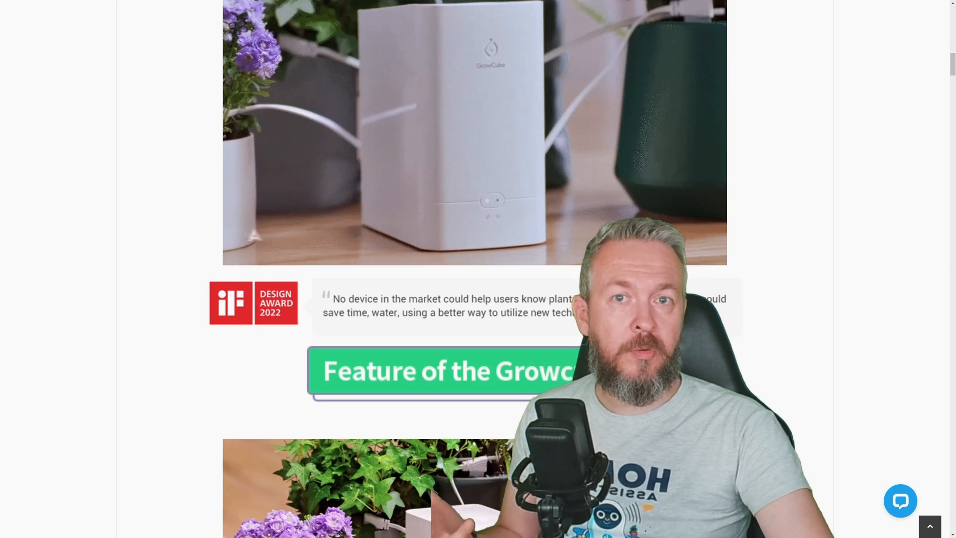
pyautogui.scroll(-3)
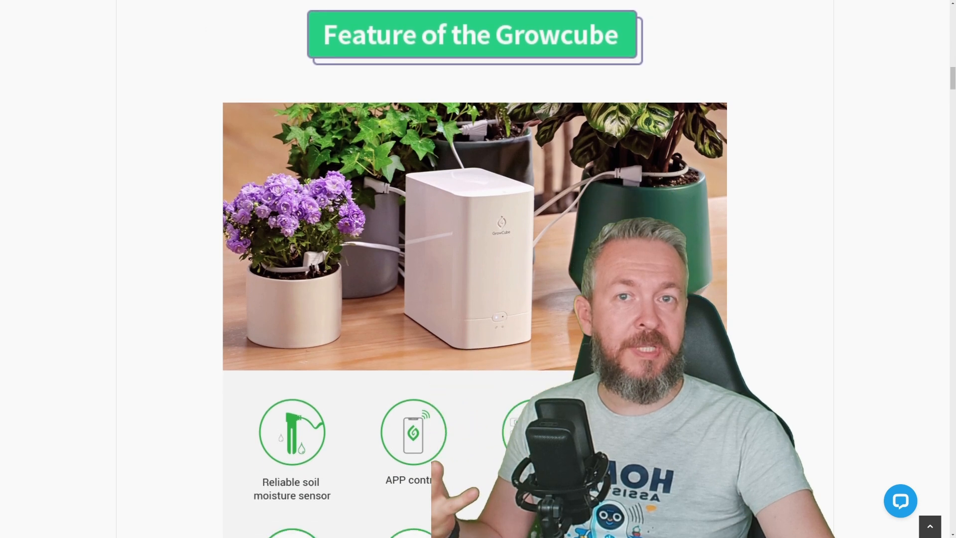
pyautogui.scroll(-3)
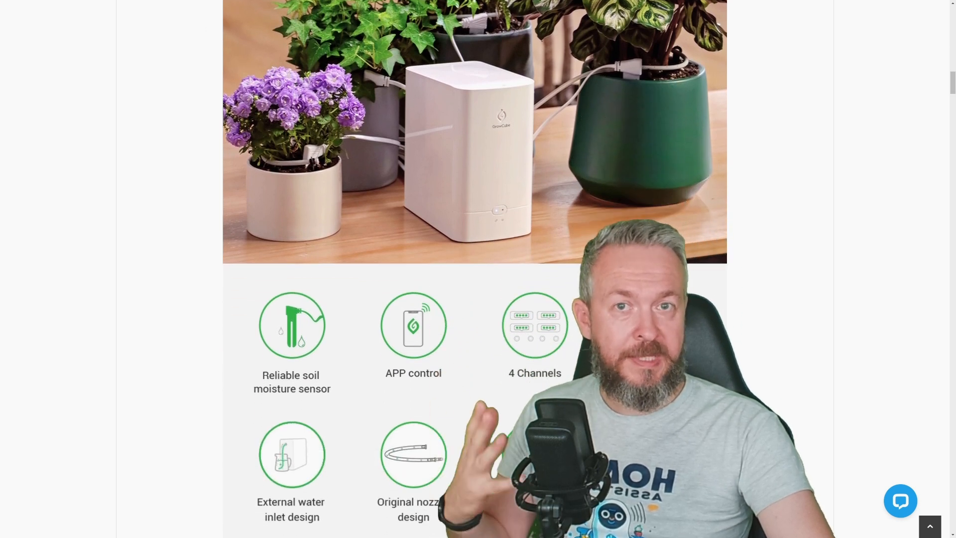
pyautogui.scroll(-3)
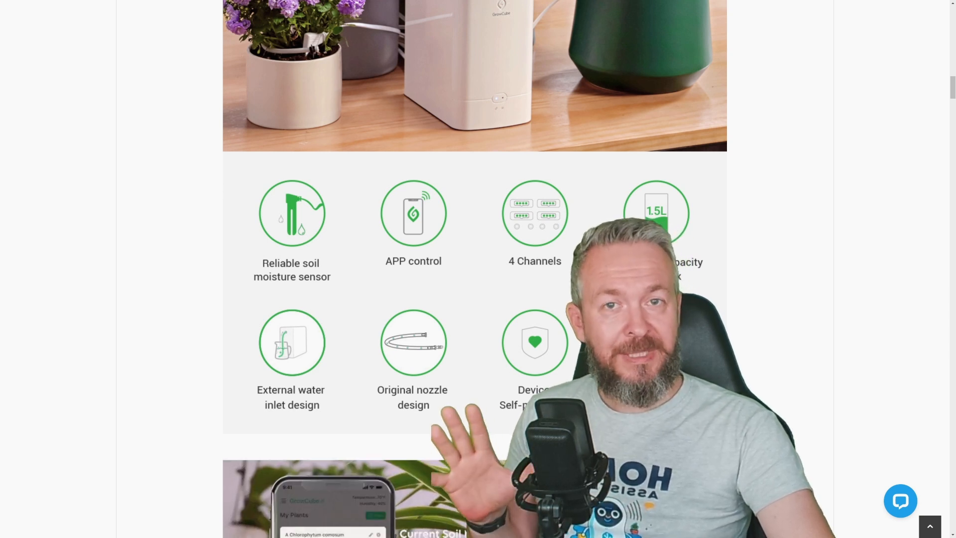
pyautogui.scroll(-3)
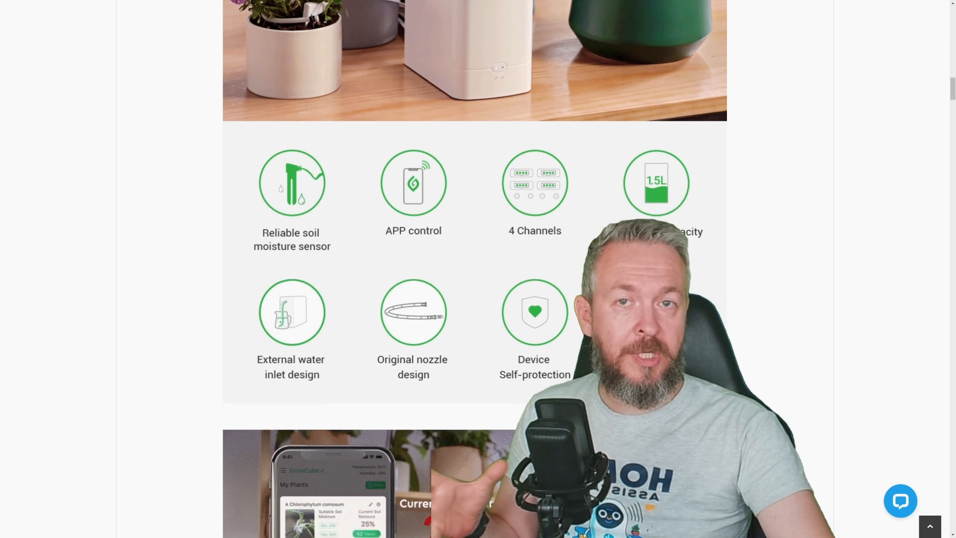
pyautogui.scroll(-3)
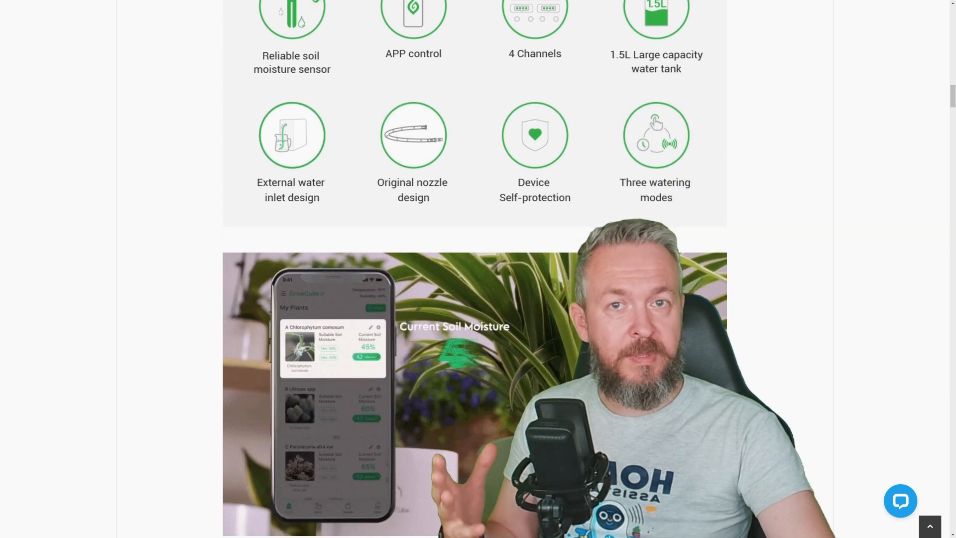
pyautogui.scroll(-3)
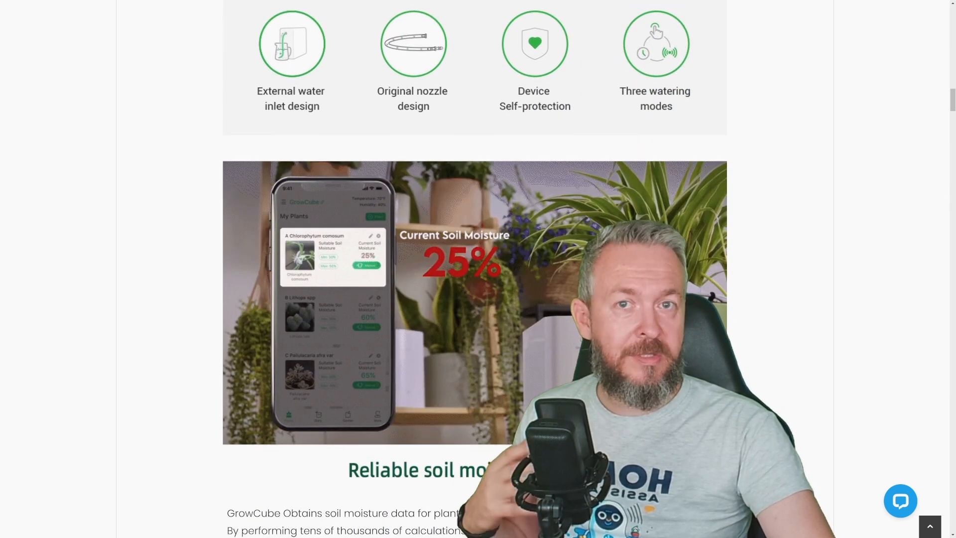
pyautogui.scroll(-3)
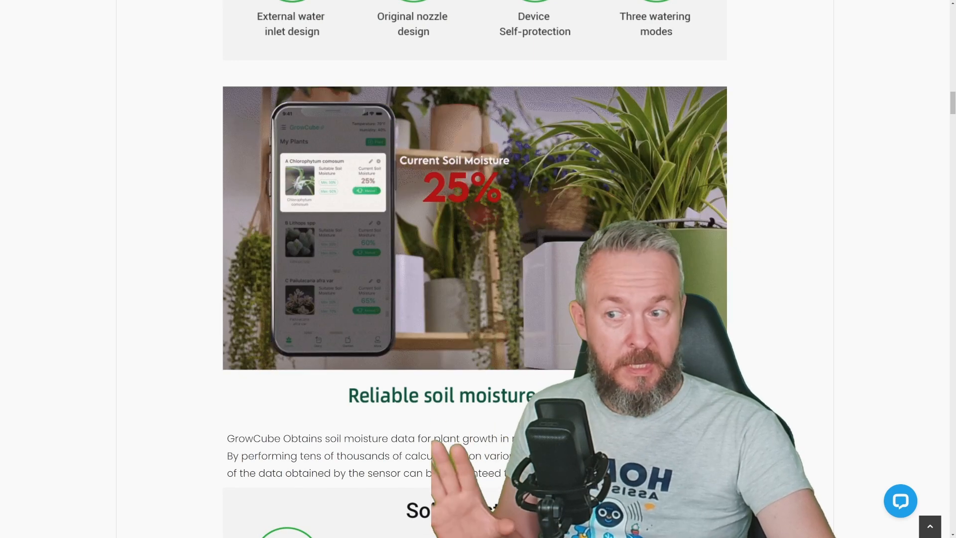
pyautogui.scroll(-3)
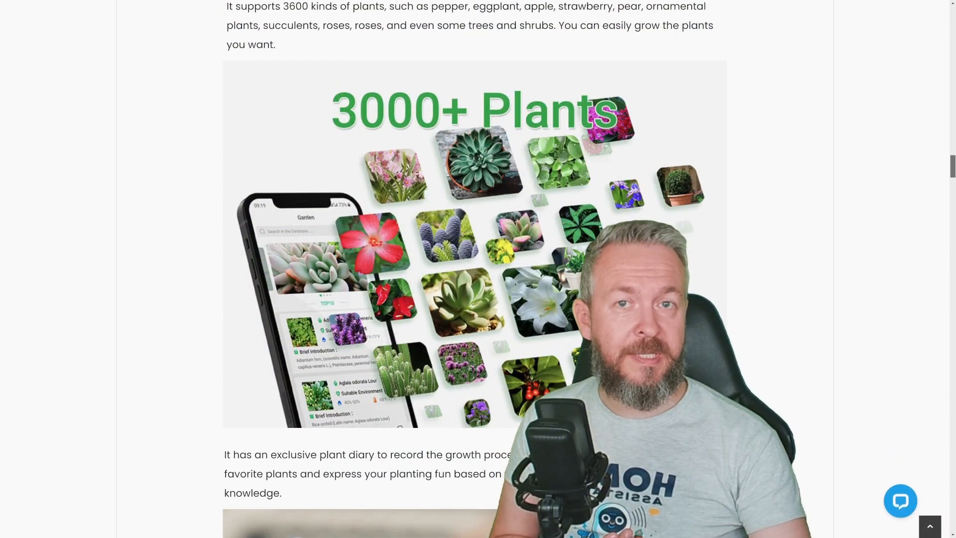
# - Scroll through the plant diary, plant knowledge and real-time humidity display images to the four-pot monitoring description
pyautogui.scroll(-3)
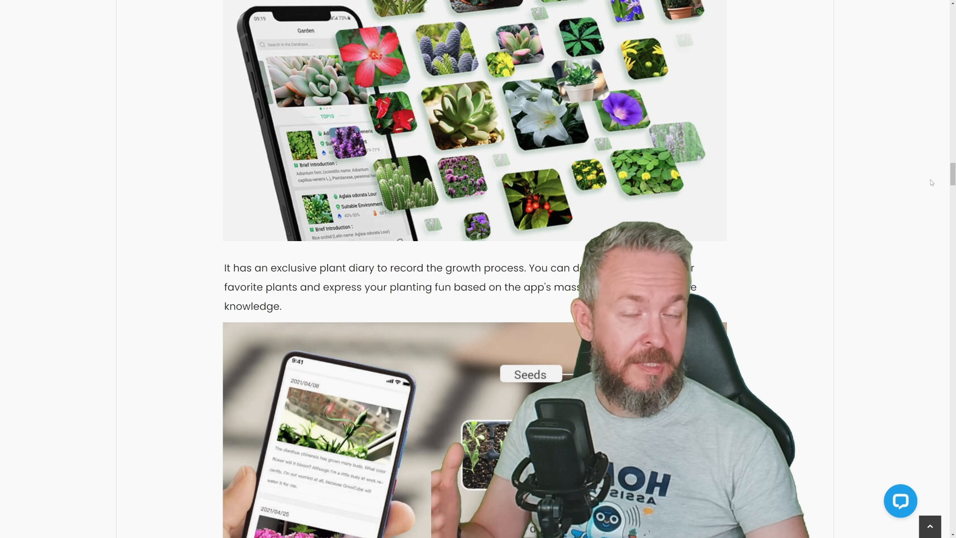
pyautogui.scroll(-3)
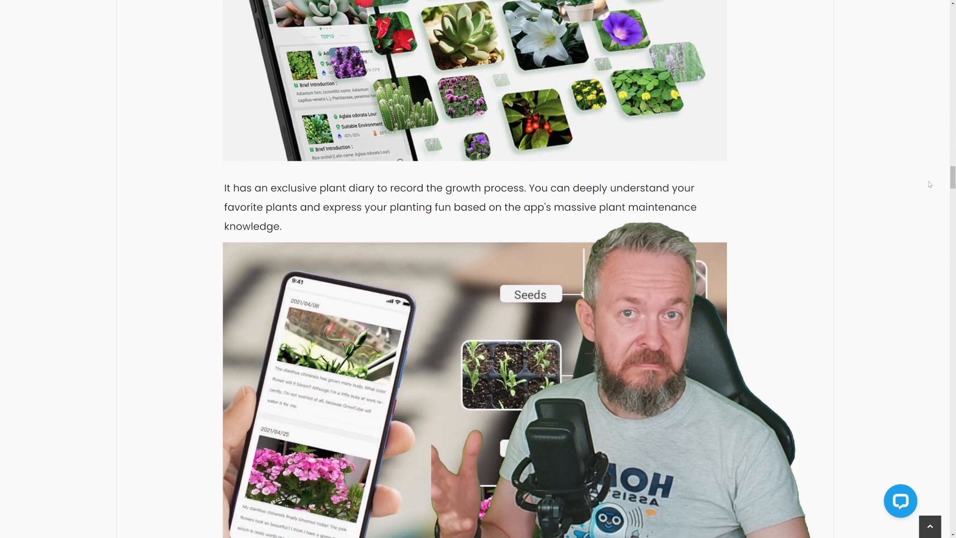
pyautogui.scroll(-3)
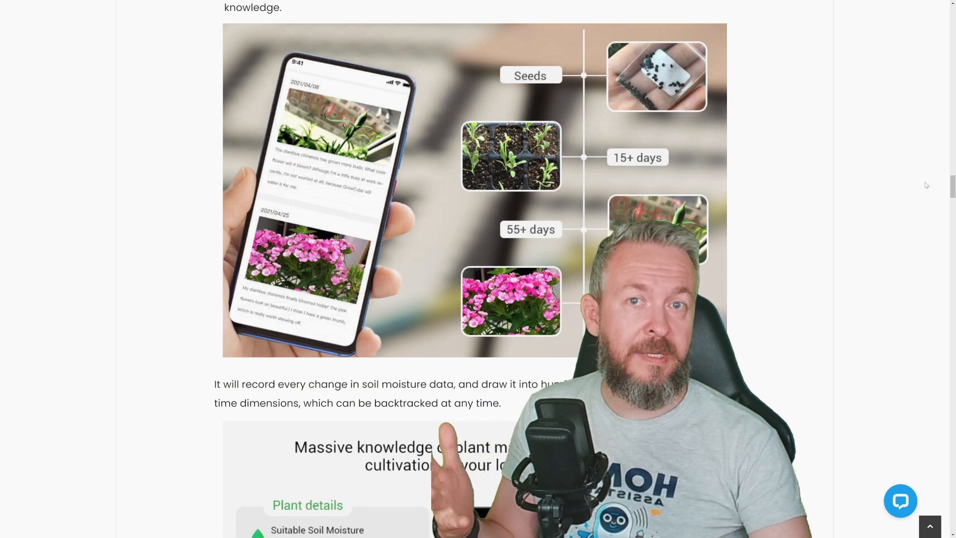
pyautogui.scroll(-3)
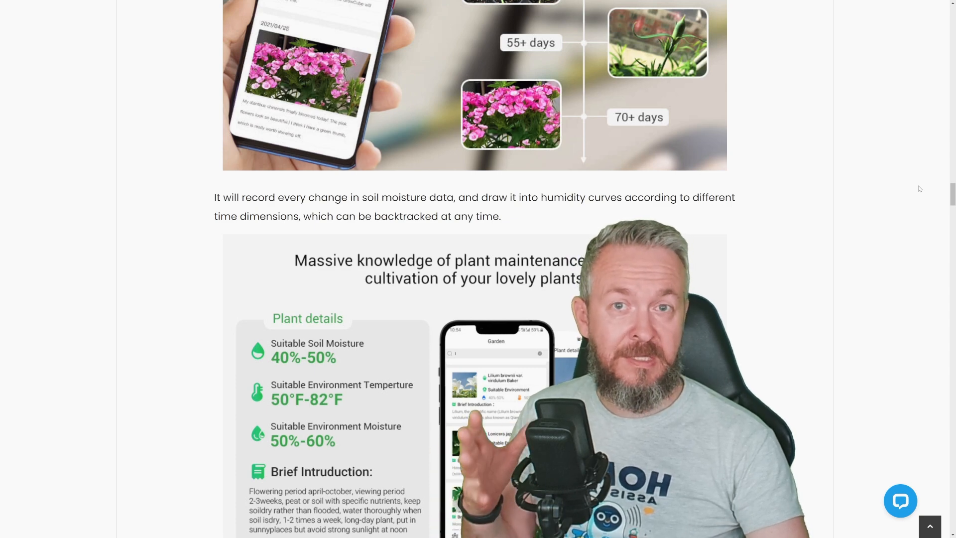
pyautogui.scroll(-3)
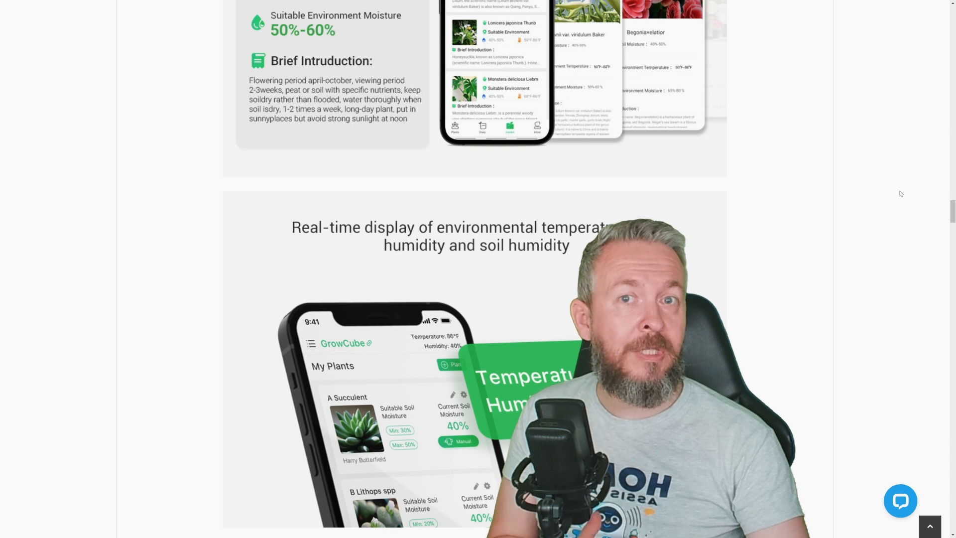
pyautogui.scroll(-3)
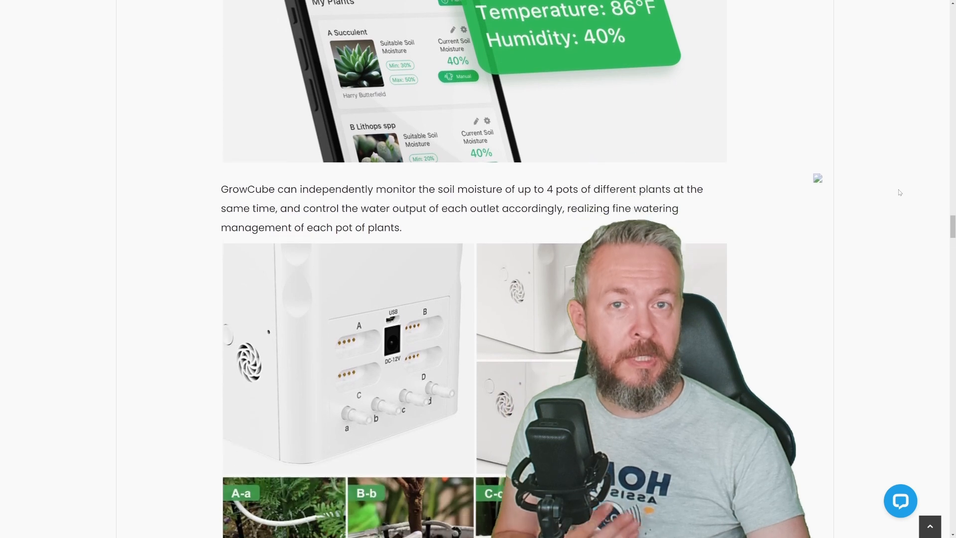
pyautogui.scroll(-3)
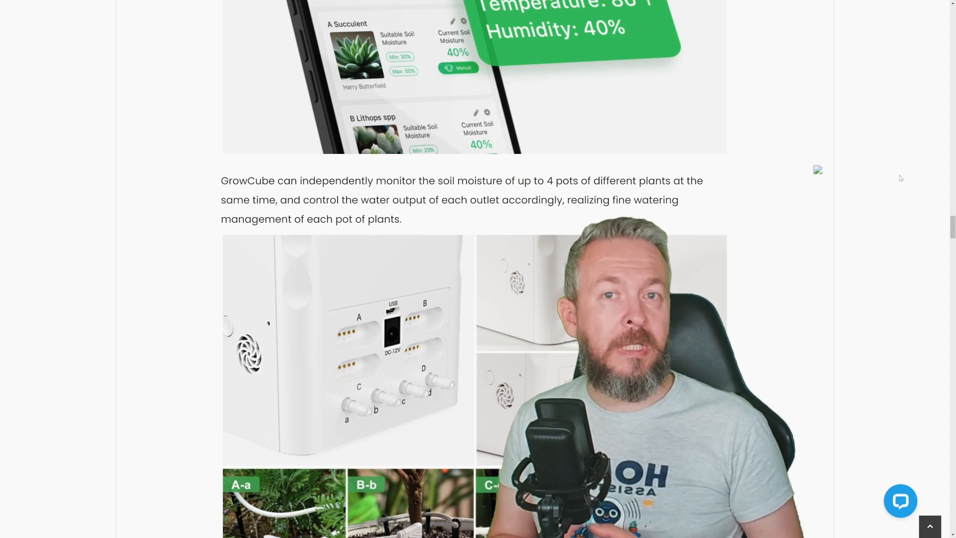
pyautogui.scroll(-3)
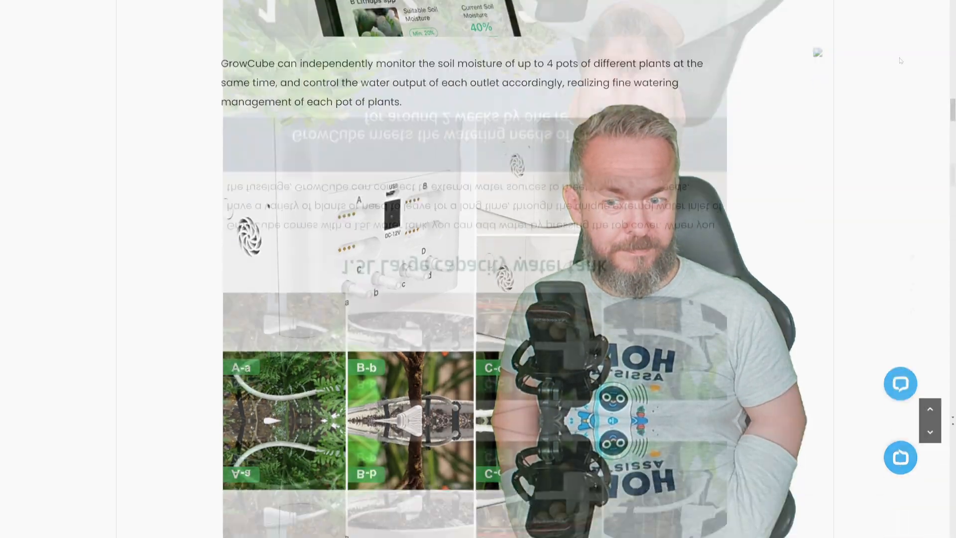
# - Scroll past the 1.5L water tank, external water inlet and nozzle images to The Structure And Design banner
pyautogui.scroll(-3)
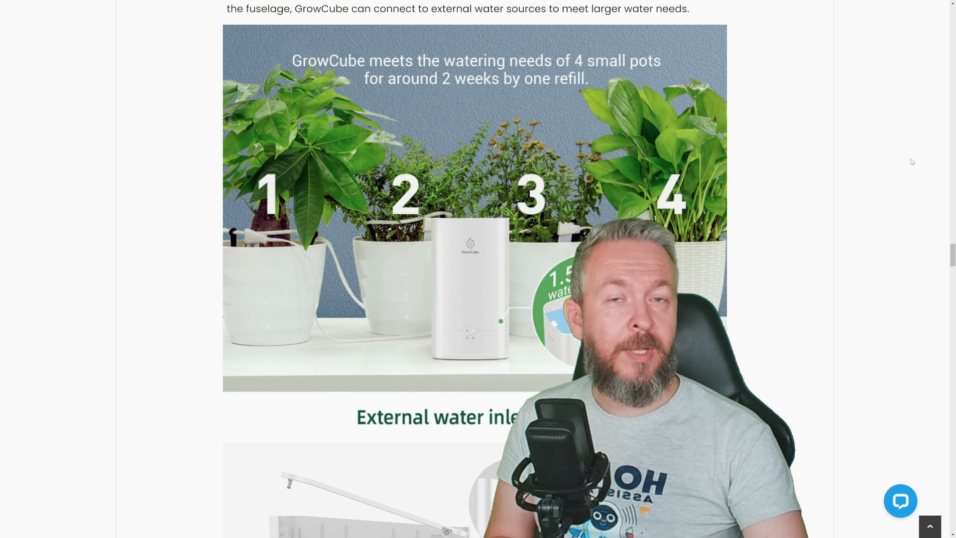
pyautogui.scroll(-3)
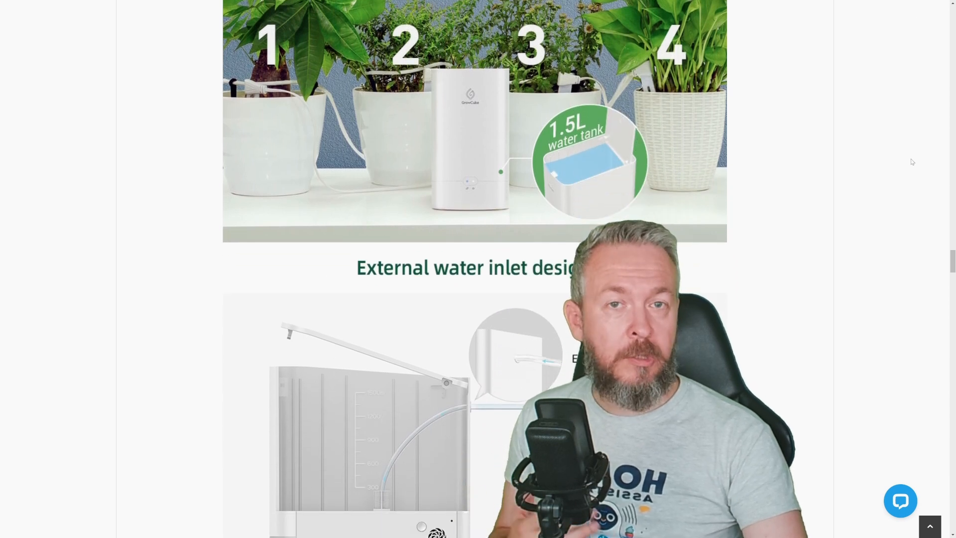
pyautogui.scroll(-3)
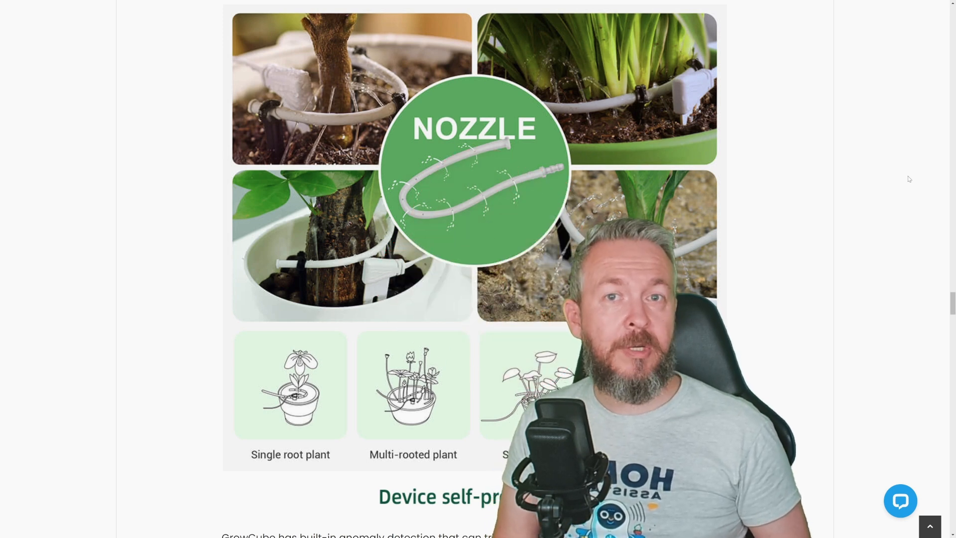
pyautogui.scroll(-3)
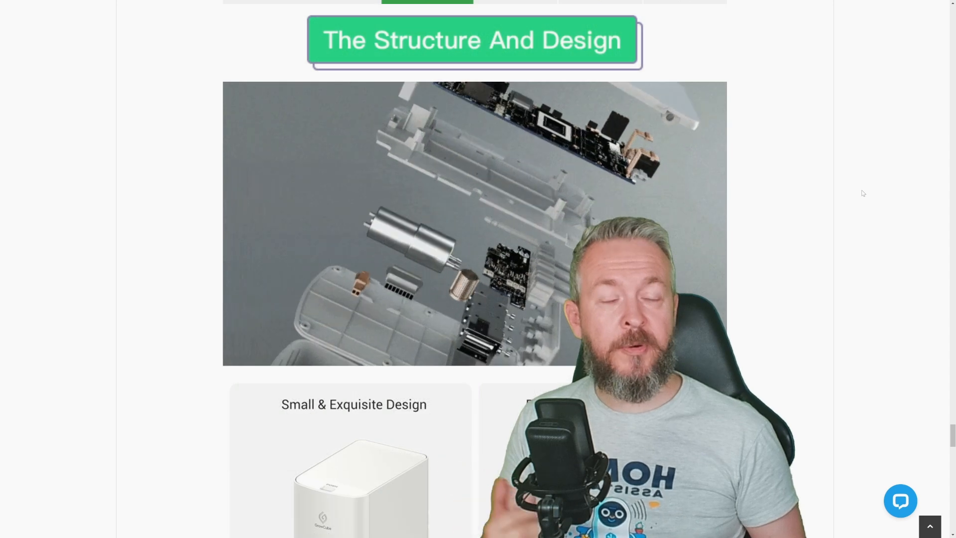